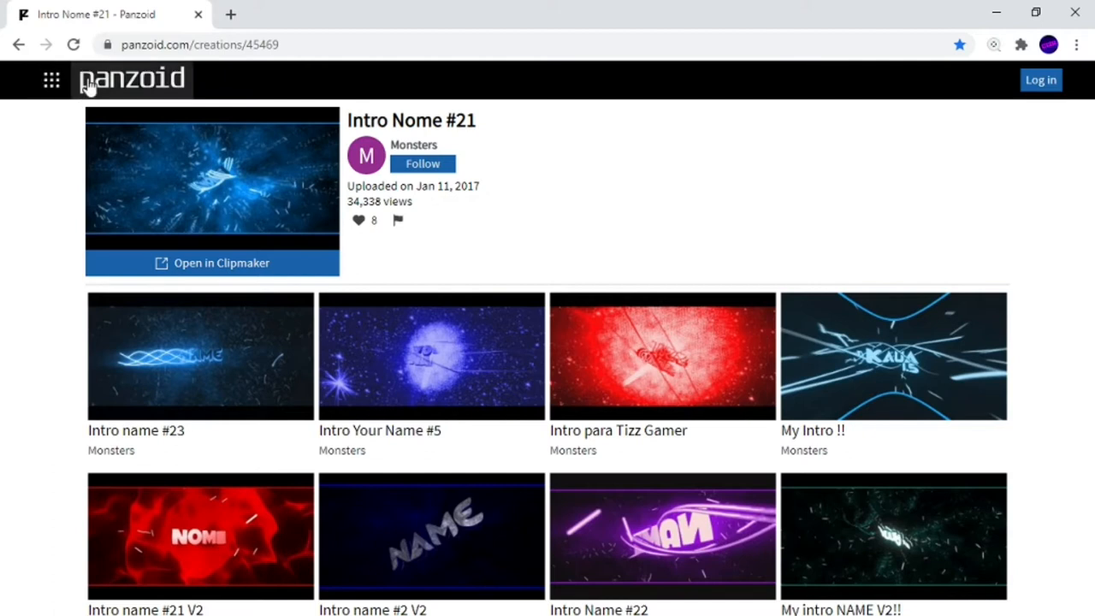
Step: Leave the Intro Nome #21 page for the trending Creations gallery via the apps menu
click(49, 78)
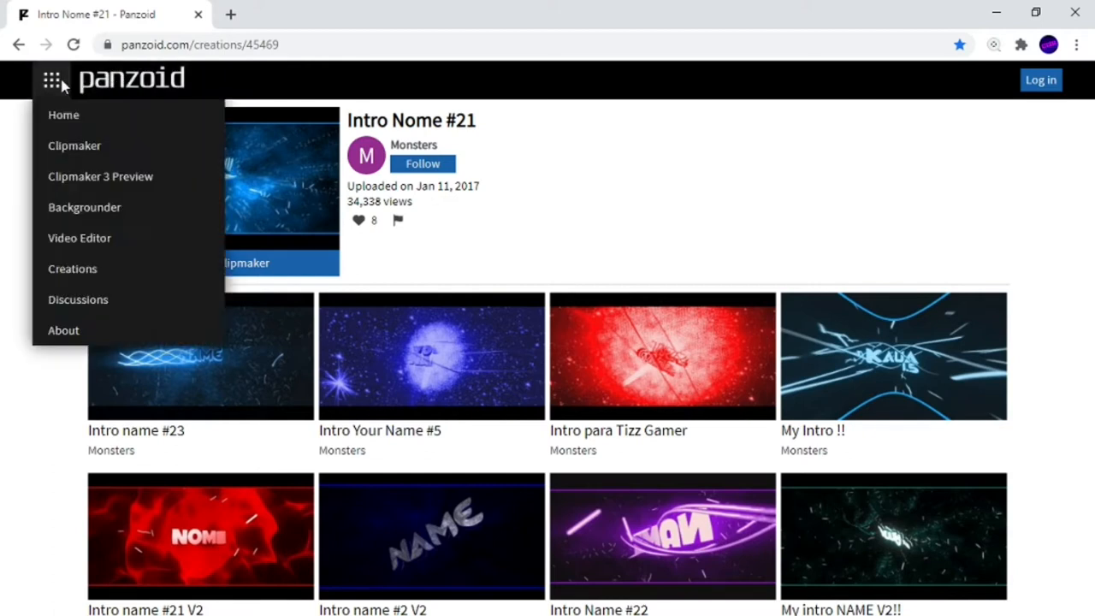
click(64, 114)
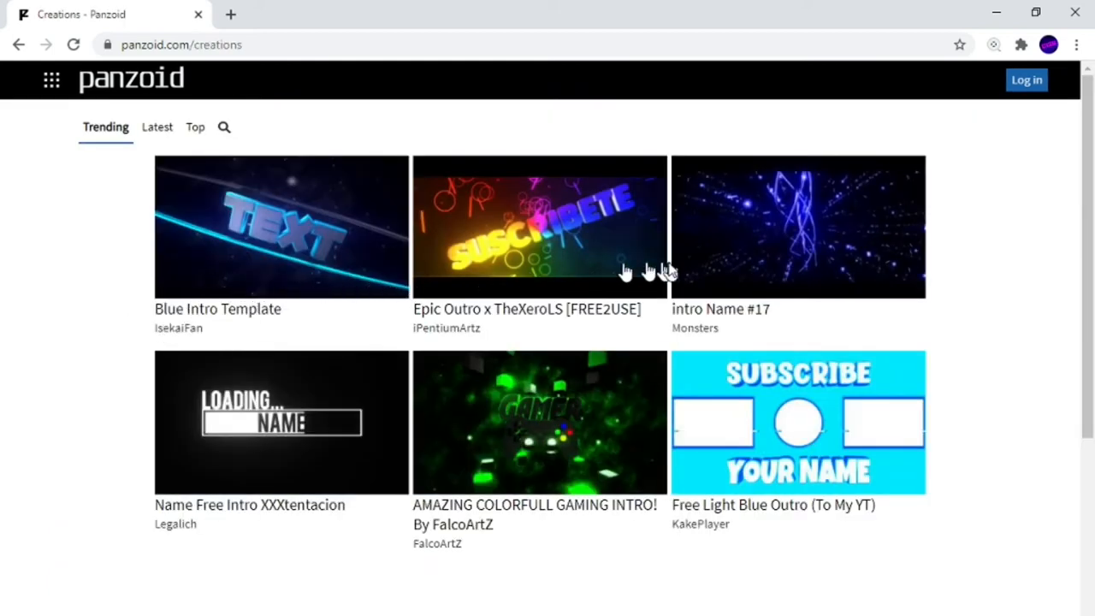
mouse_move(393, 342)
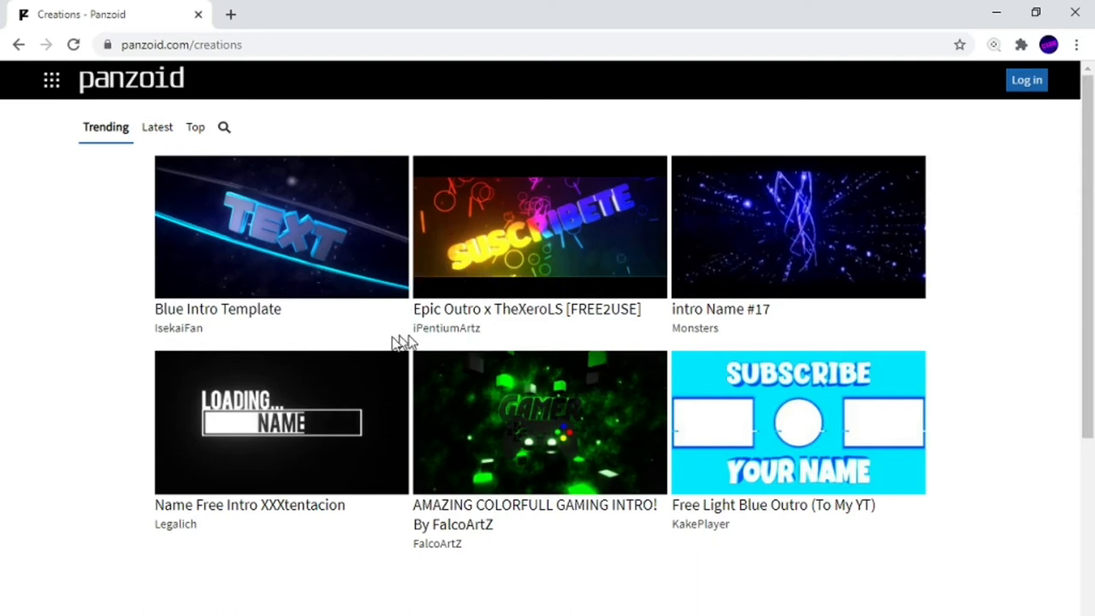
mouse_move(338, 422)
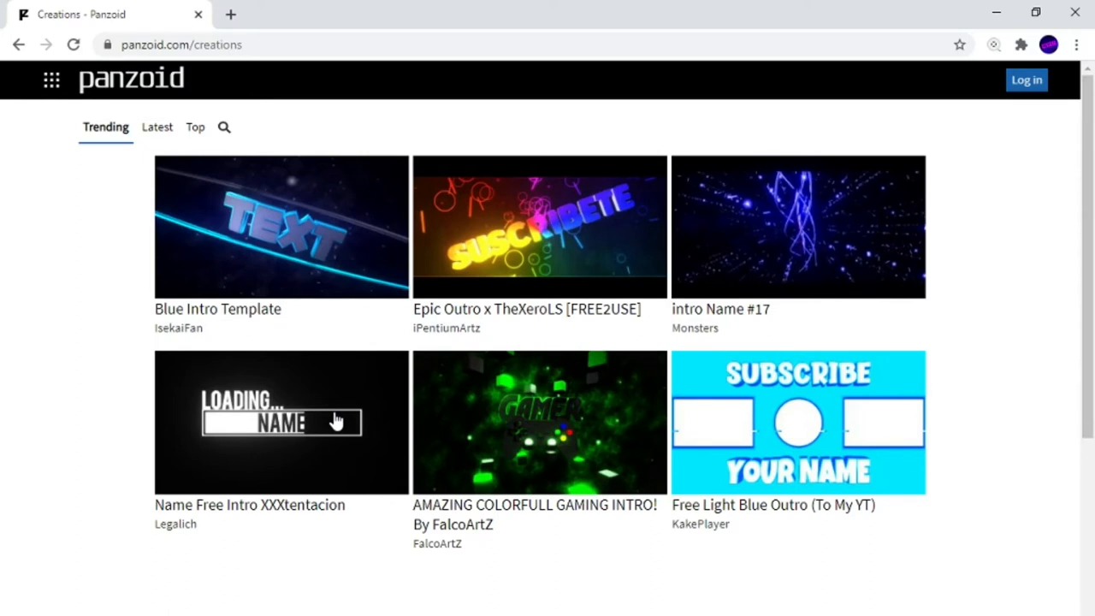
Step: Open the 'Name Free Intro XXXtentacion' creation from the Trending grid
click(282, 422)
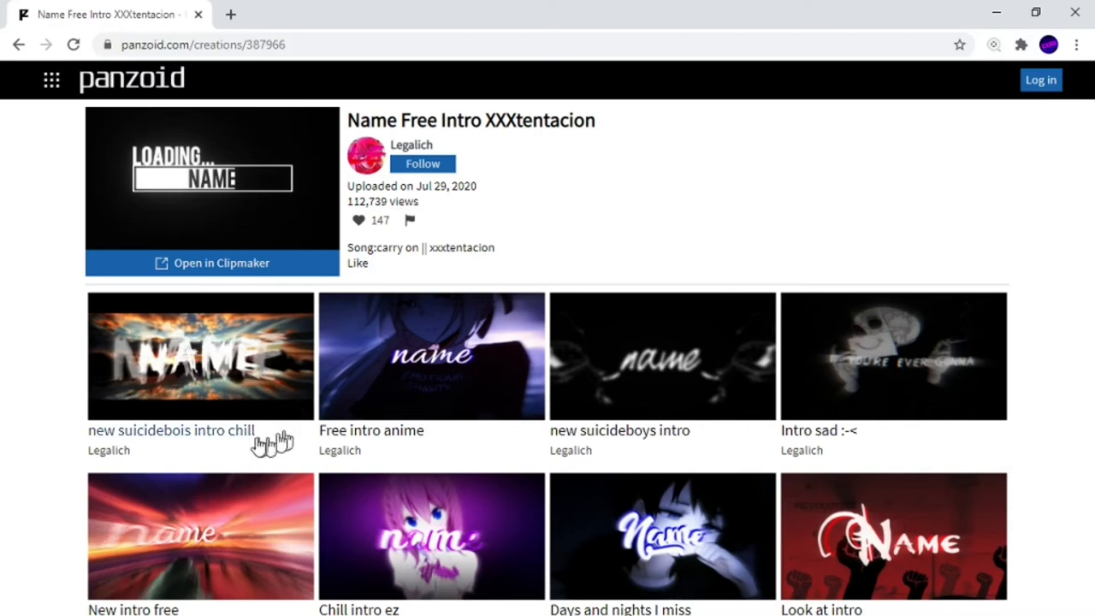
mouse_move(749, 403)
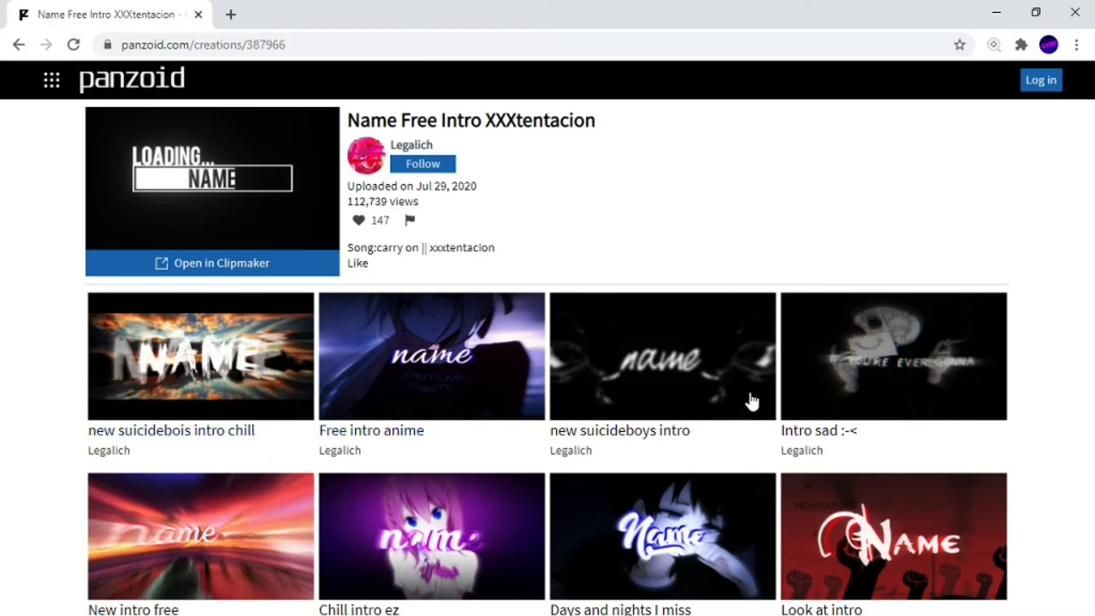
mouse_move(463, 432)
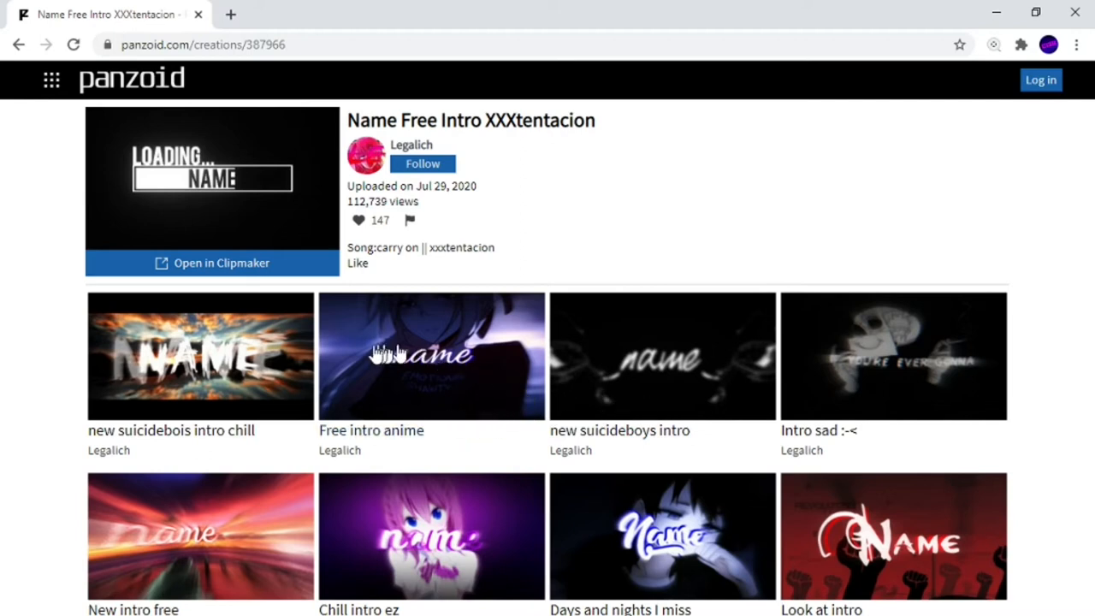
mouse_move(300, 263)
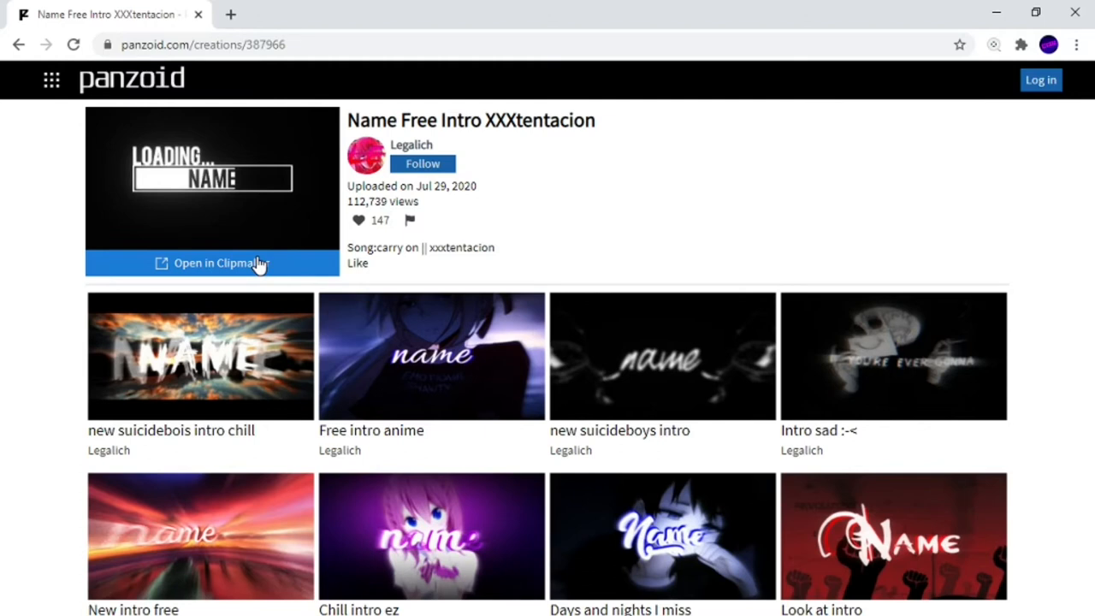
Step: Open creation 387966 in Clipmaker in a second tab and enable the rendered preview
click(212, 263)
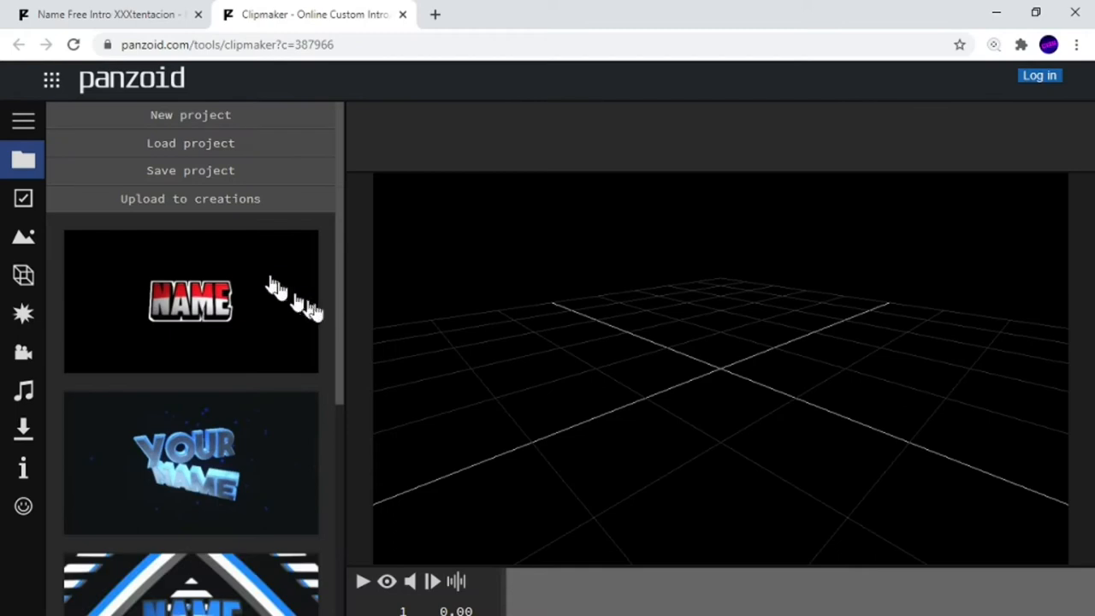
mouse_move(434, 468)
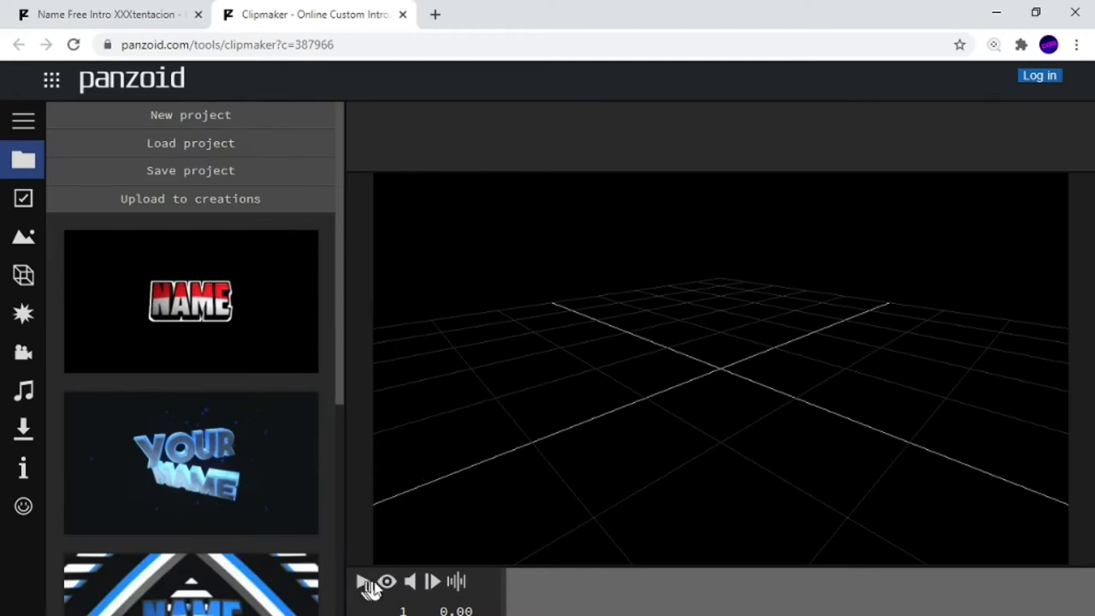
click(389, 582)
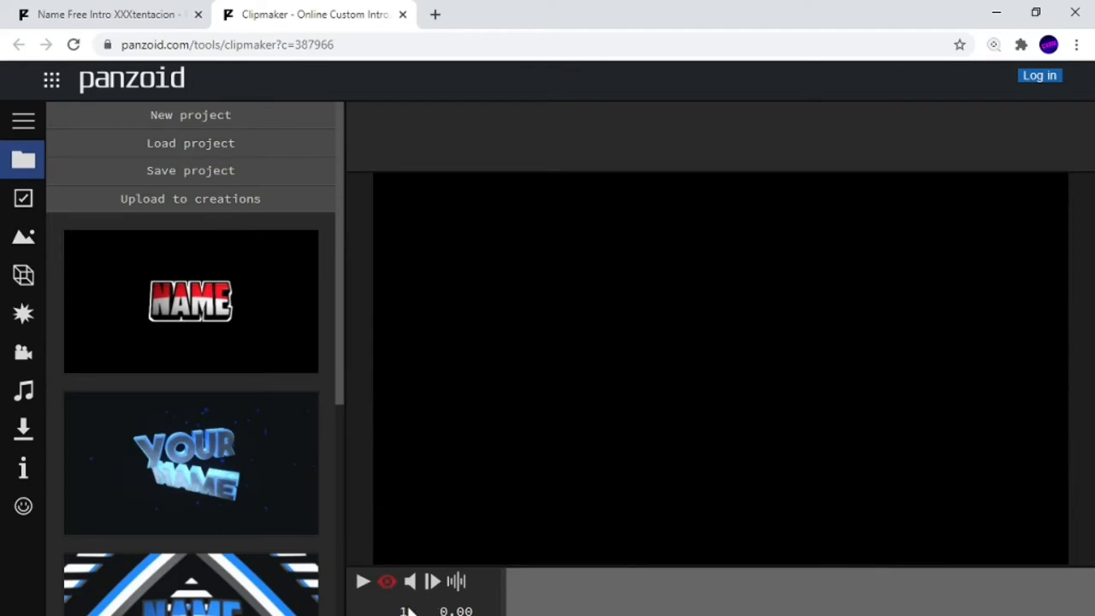
mouse_move(310, 517)
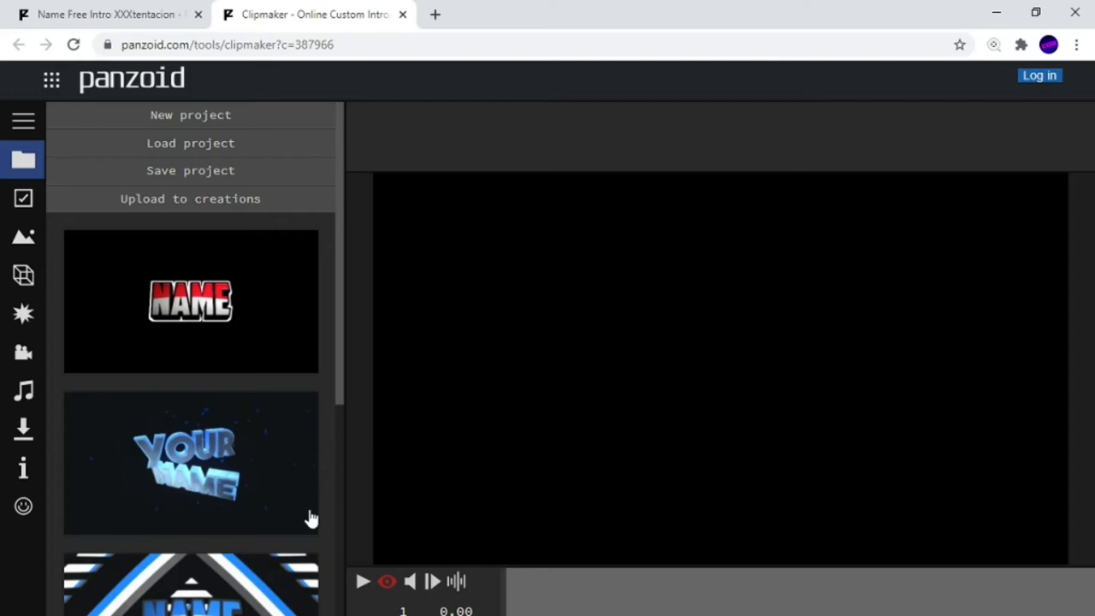
mouse_move(339, 358)
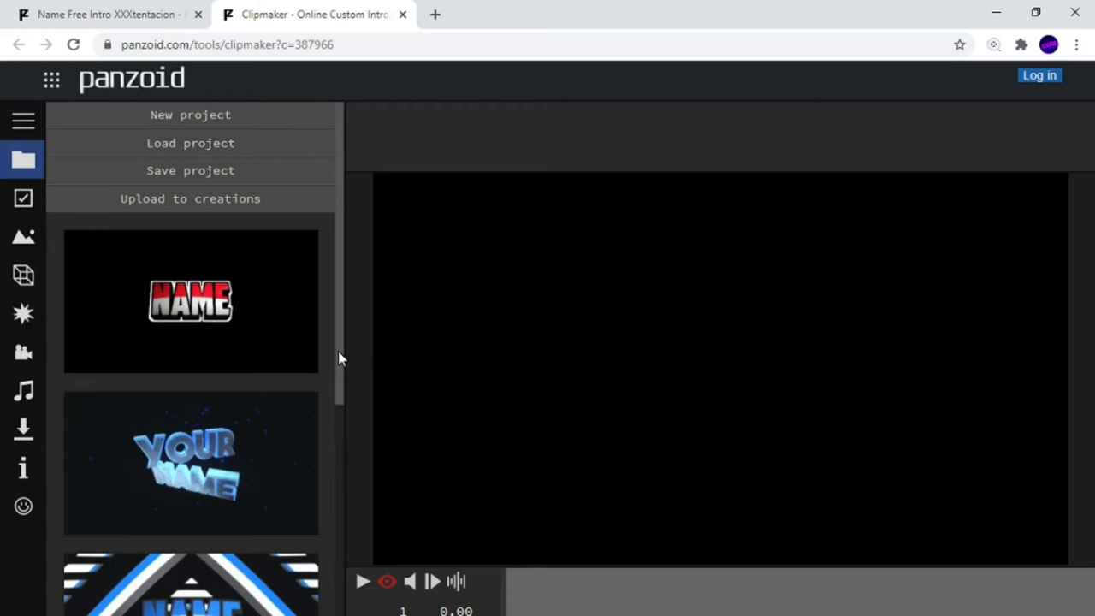
mouse_move(143, 39)
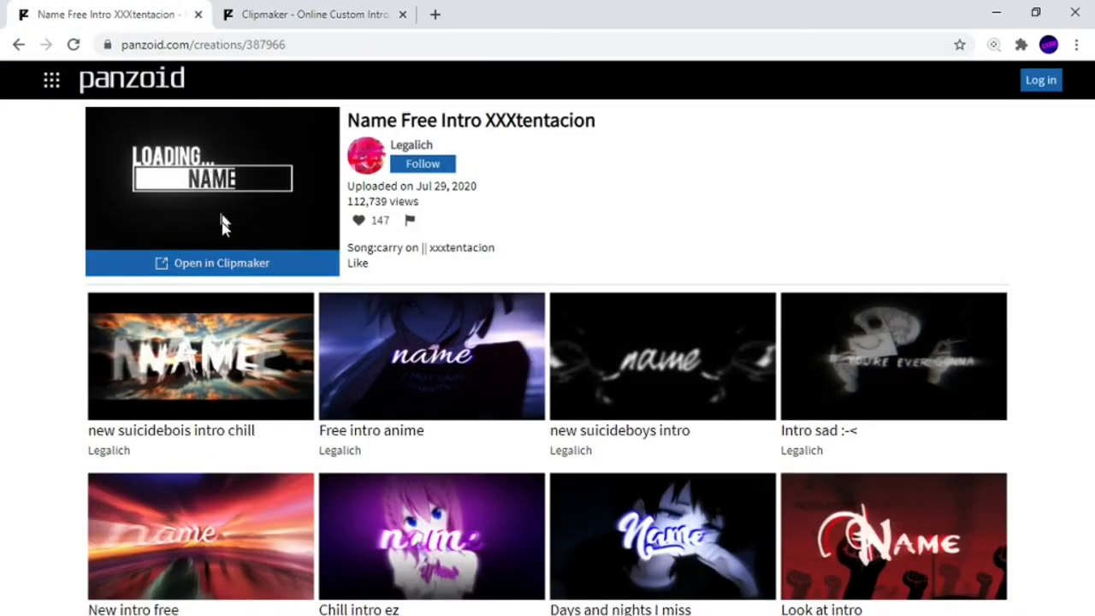
mouse_move(241, 205)
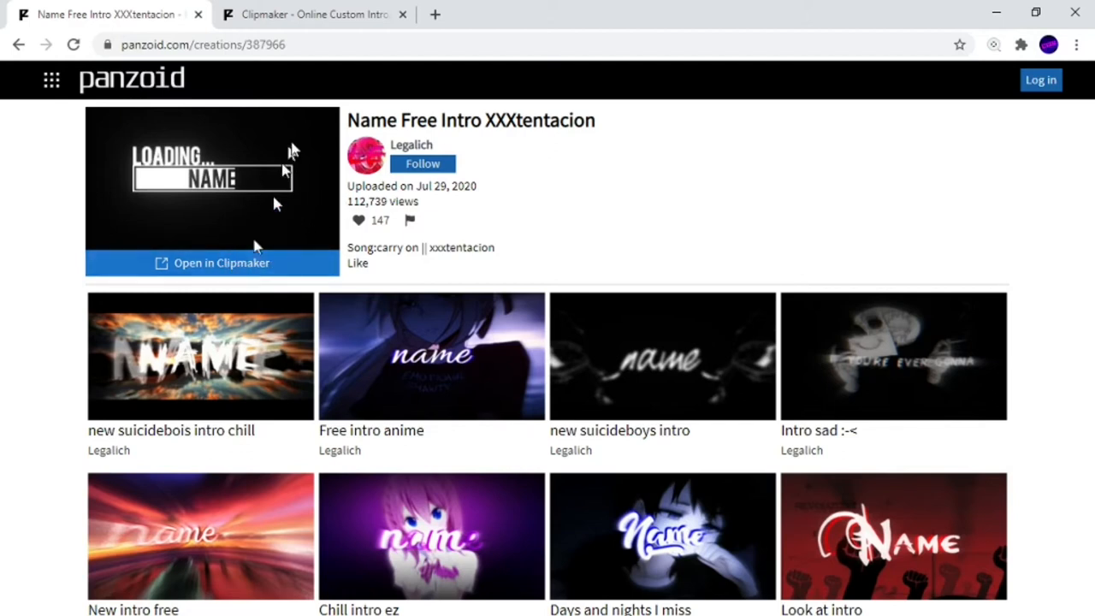
mouse_move(300, 11)
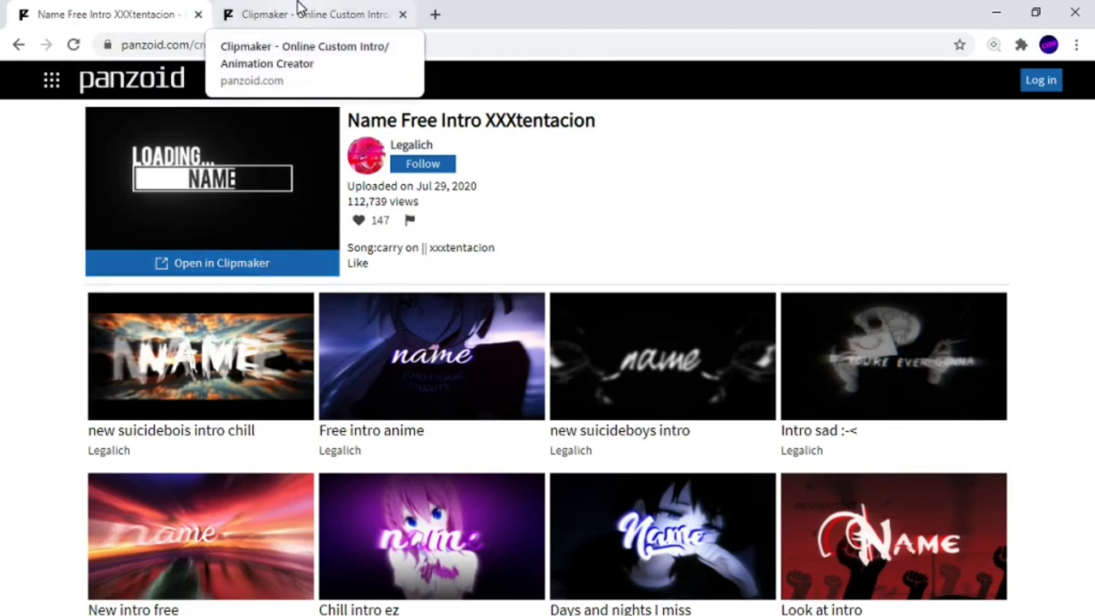
click(314, 15)
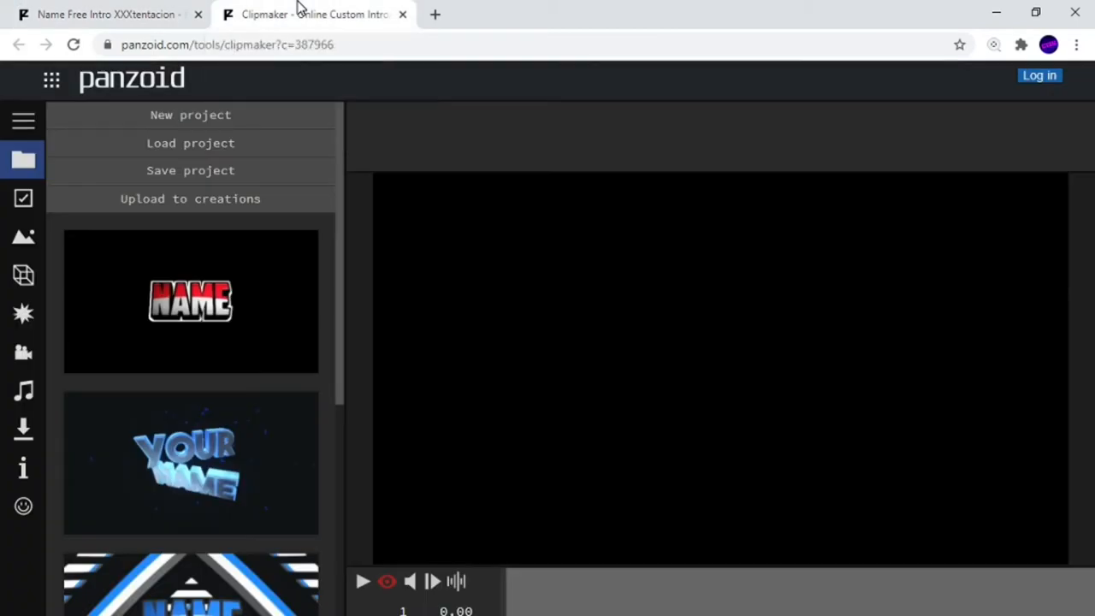
mouse_move(341, 289)
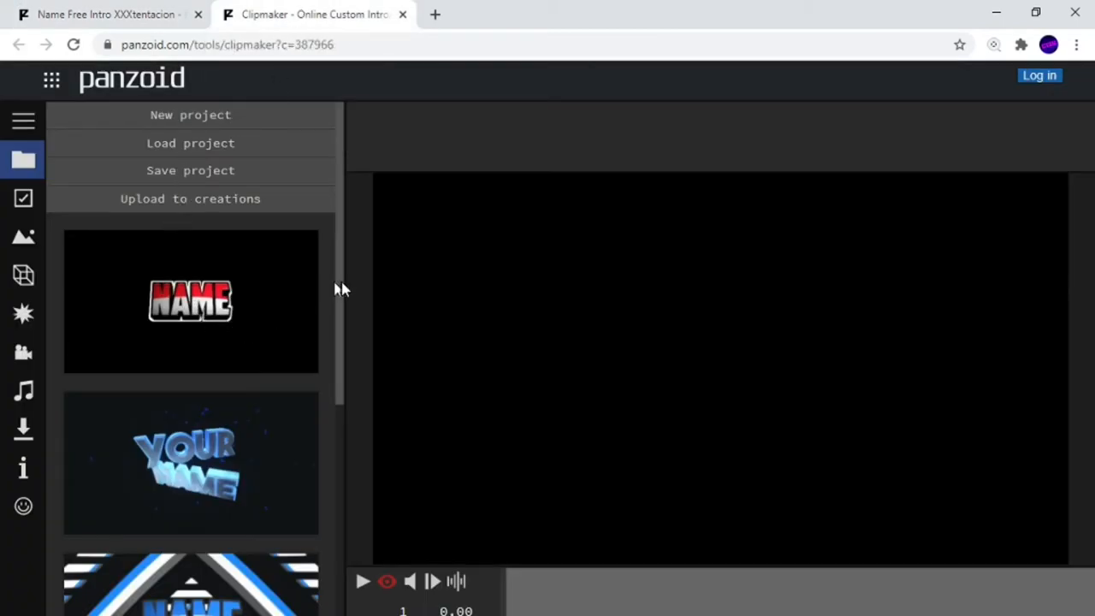
scroll(down, 3)
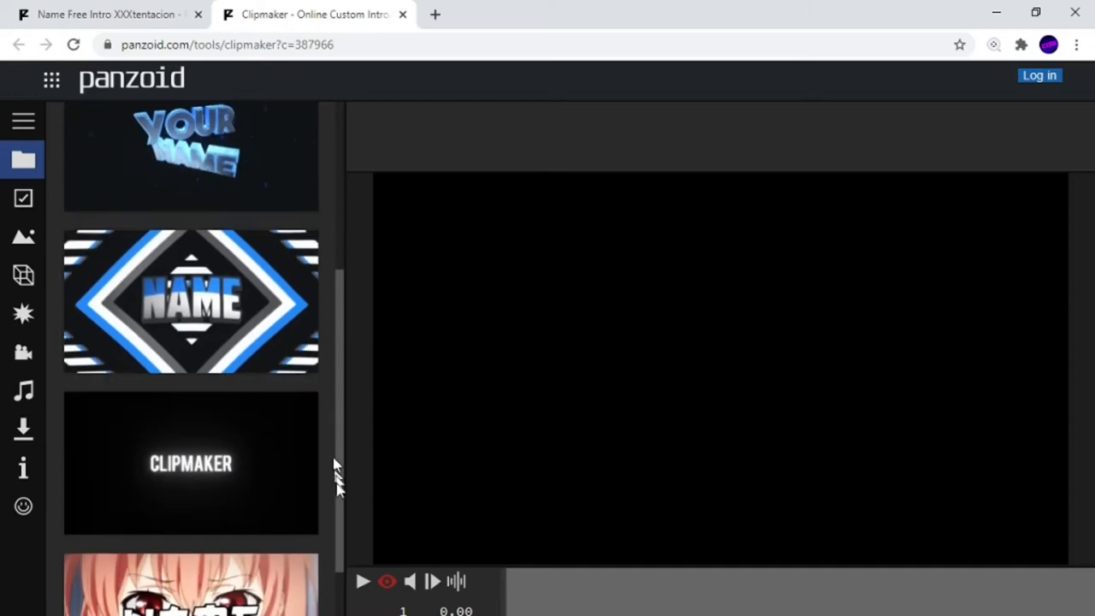
scroll(down, 3)
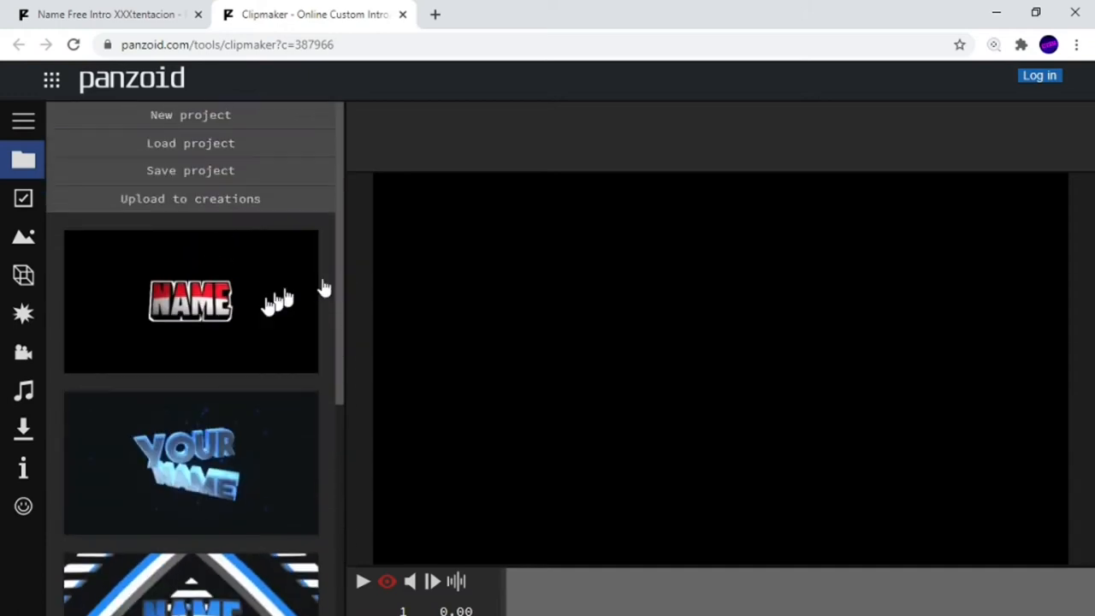
click(191, 300)
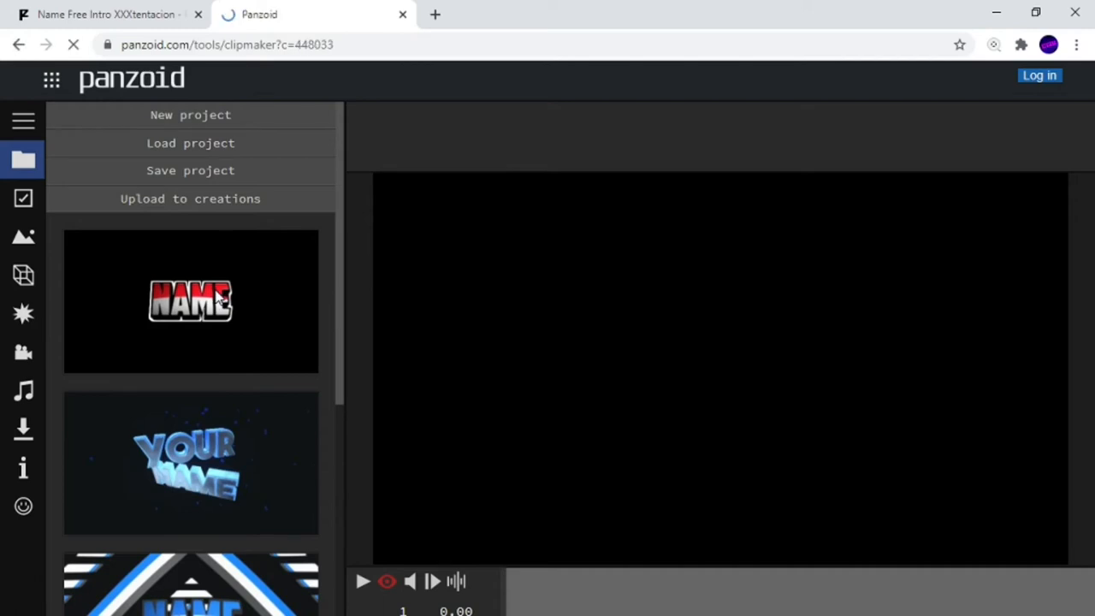
click(190, 302)
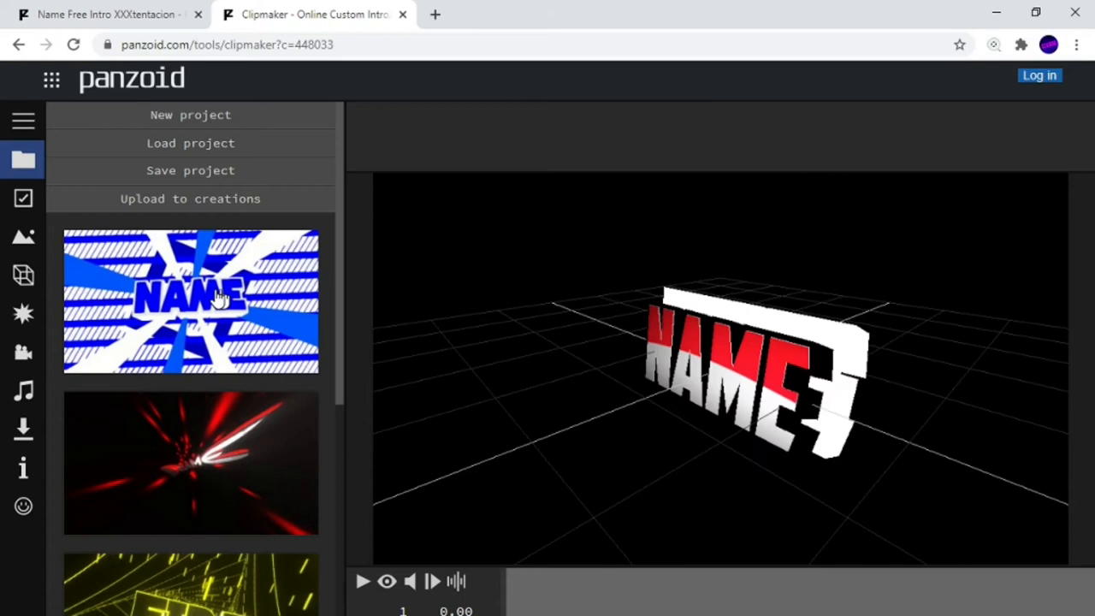
mouse_move(431, 491)
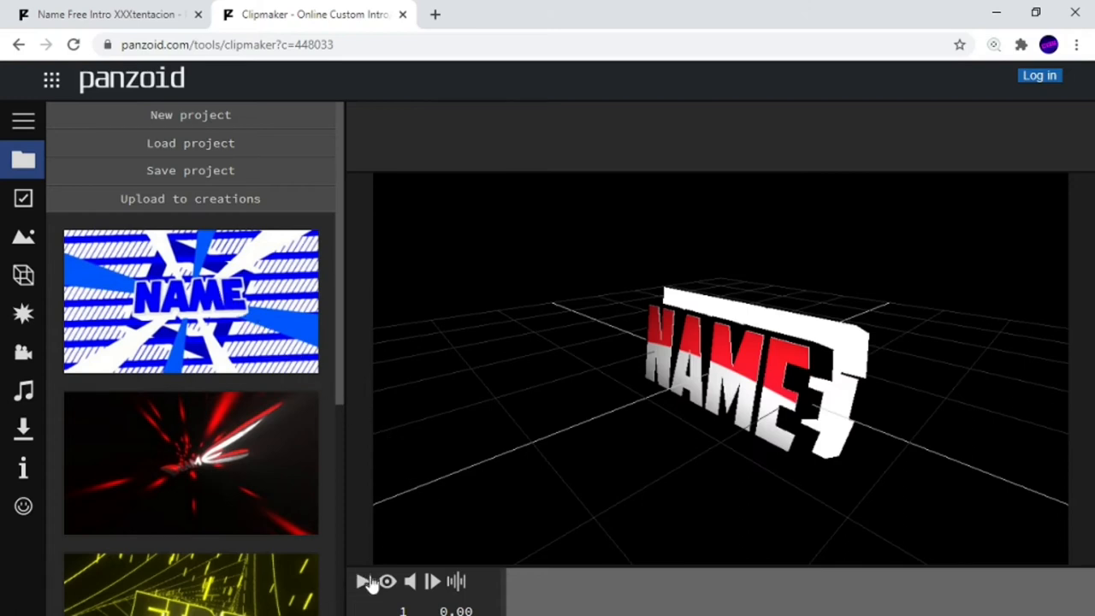
mouse_move(382, 584)
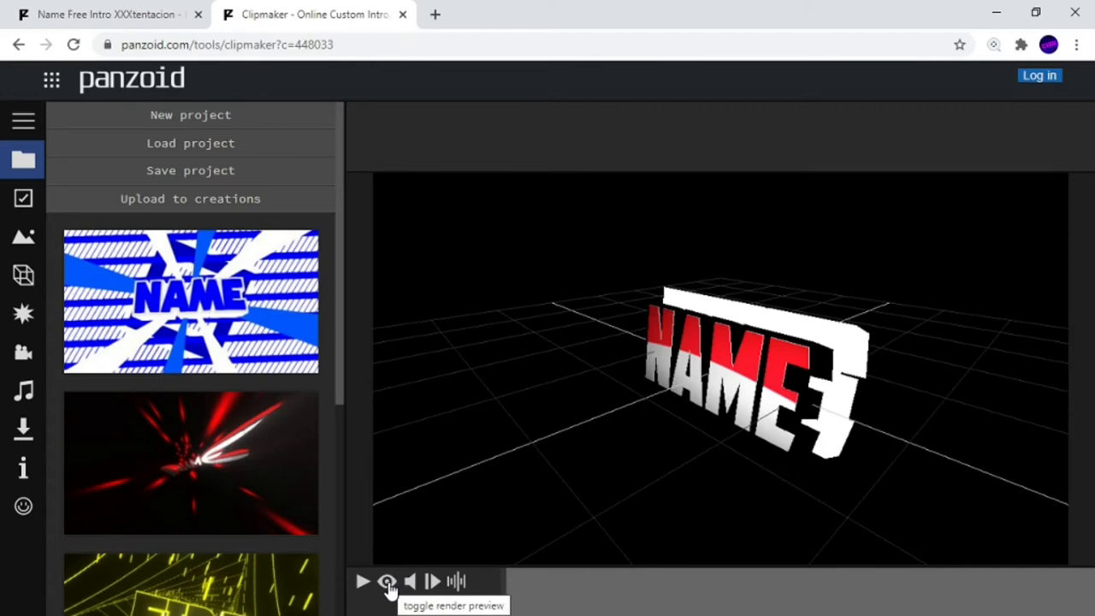
click(384, 582)
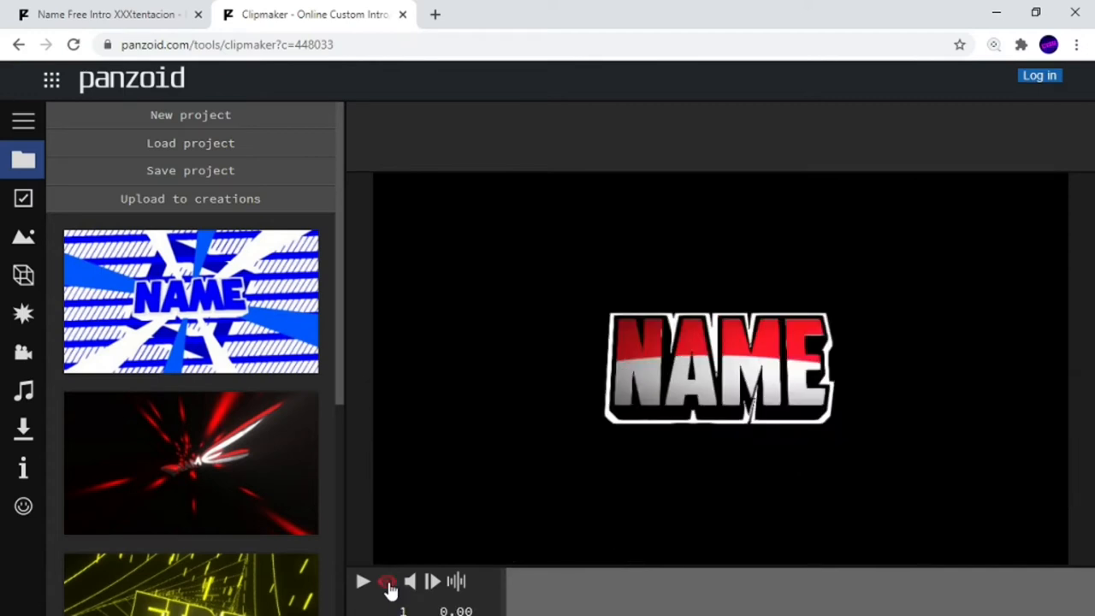
click(385, 580)
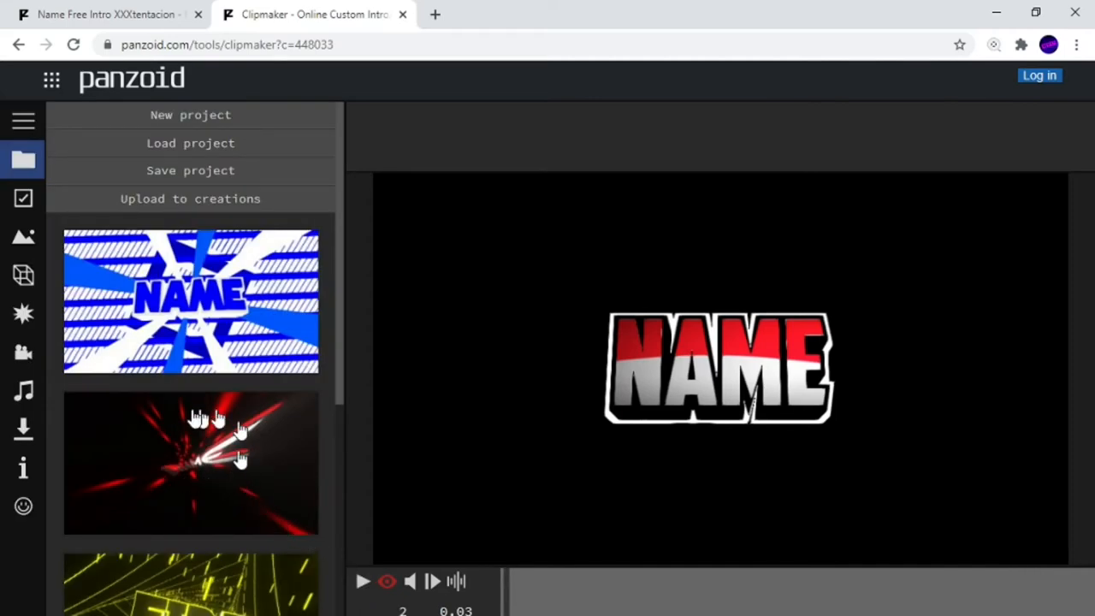
mouse_move(171, 481)
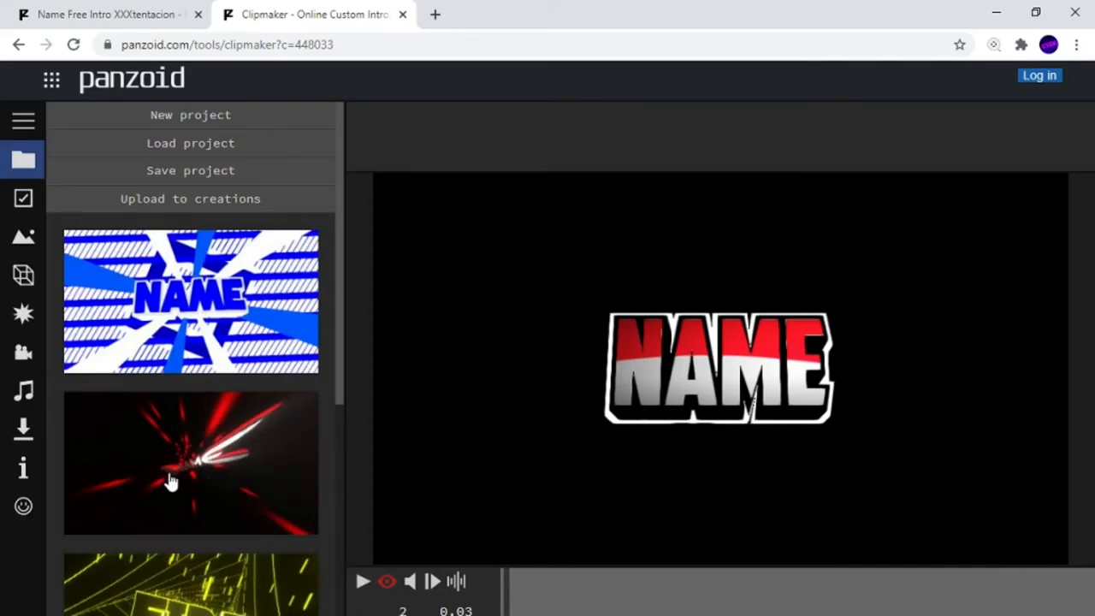
mouse_move(73, 428)
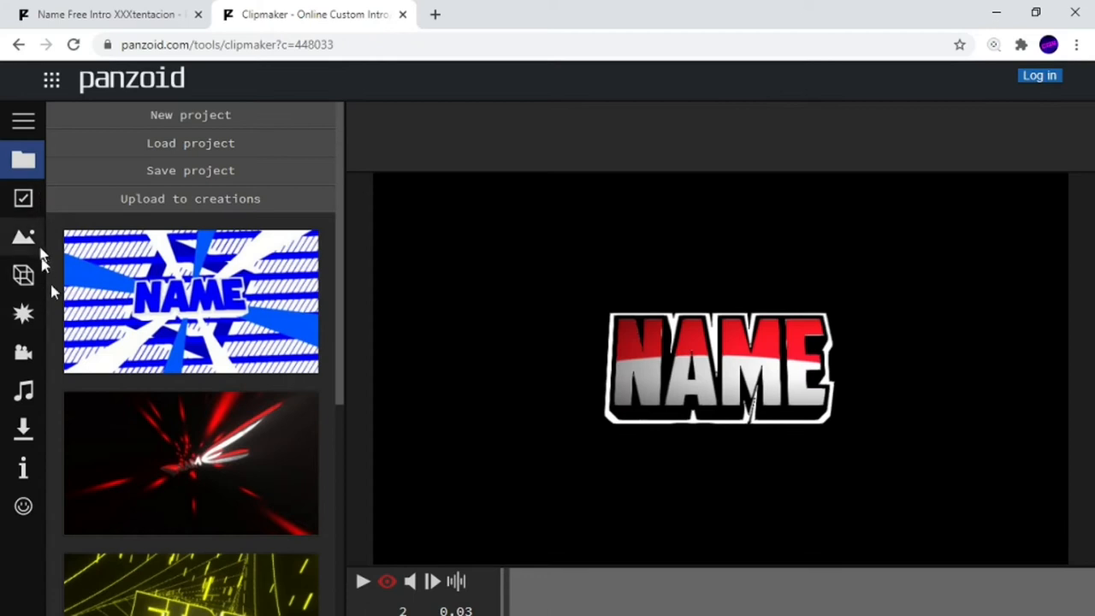
Step: Rename the three NAME 3D text layers to Tester, tester and tester
click(23, 274)
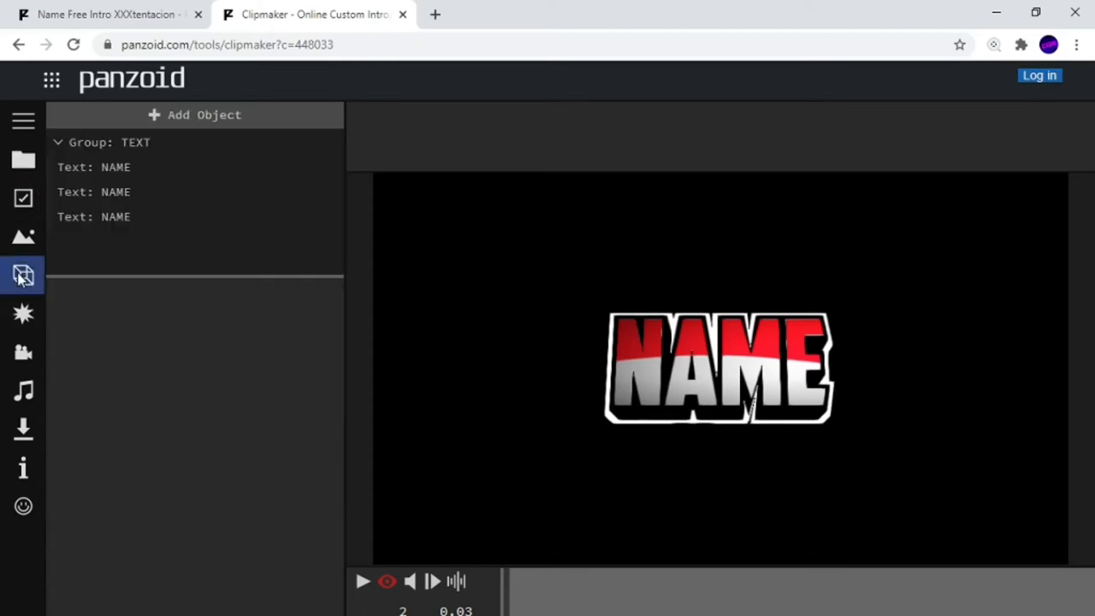
mouse_move(114, 171)
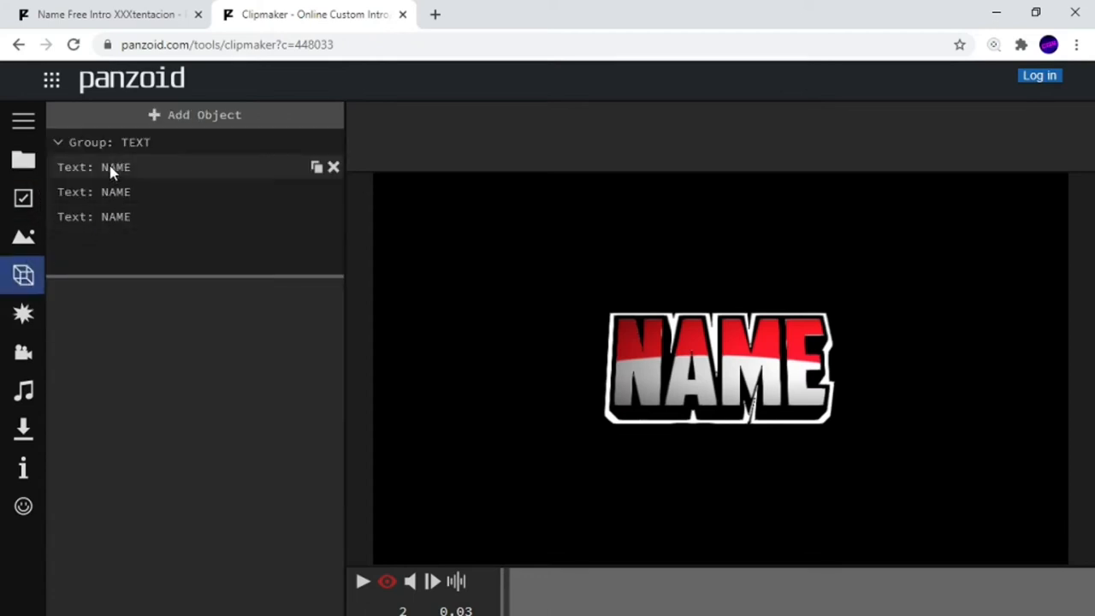
click(111, 167)
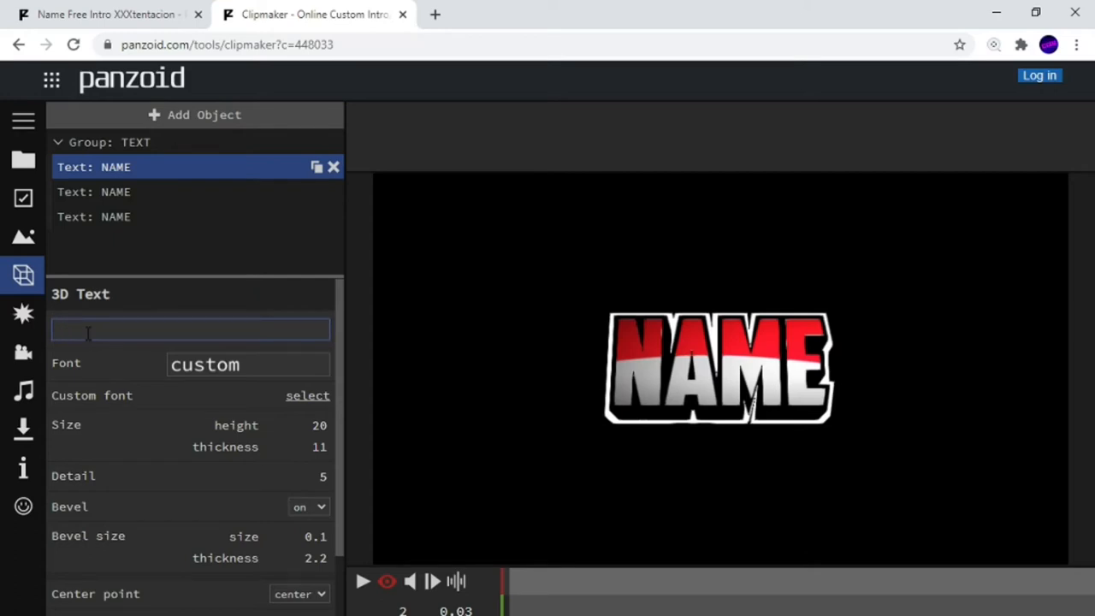
text(Tester)
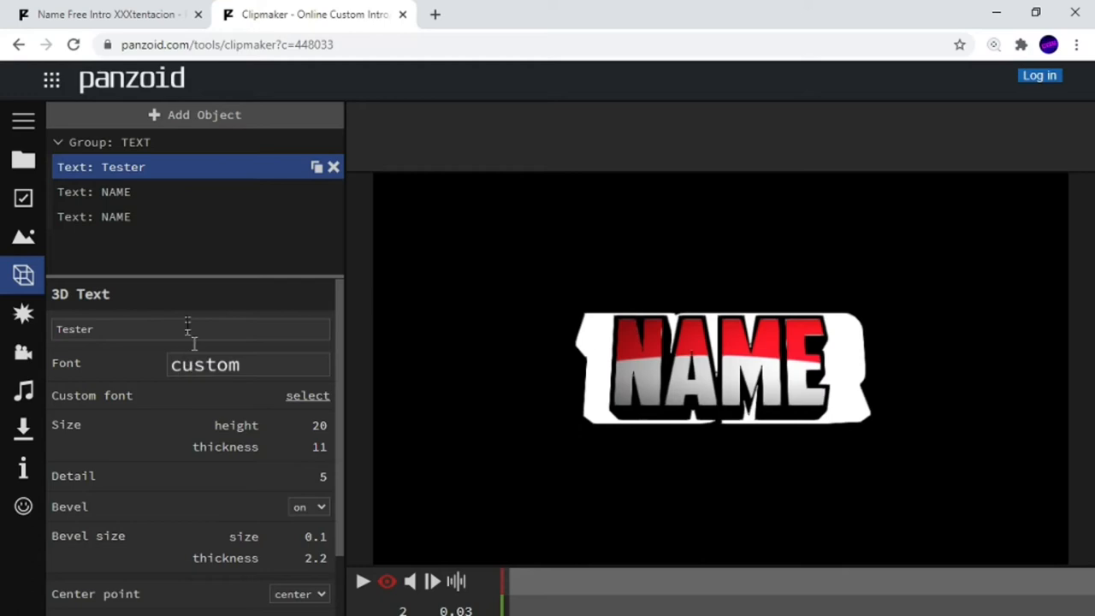
mouse_move(135, 224)
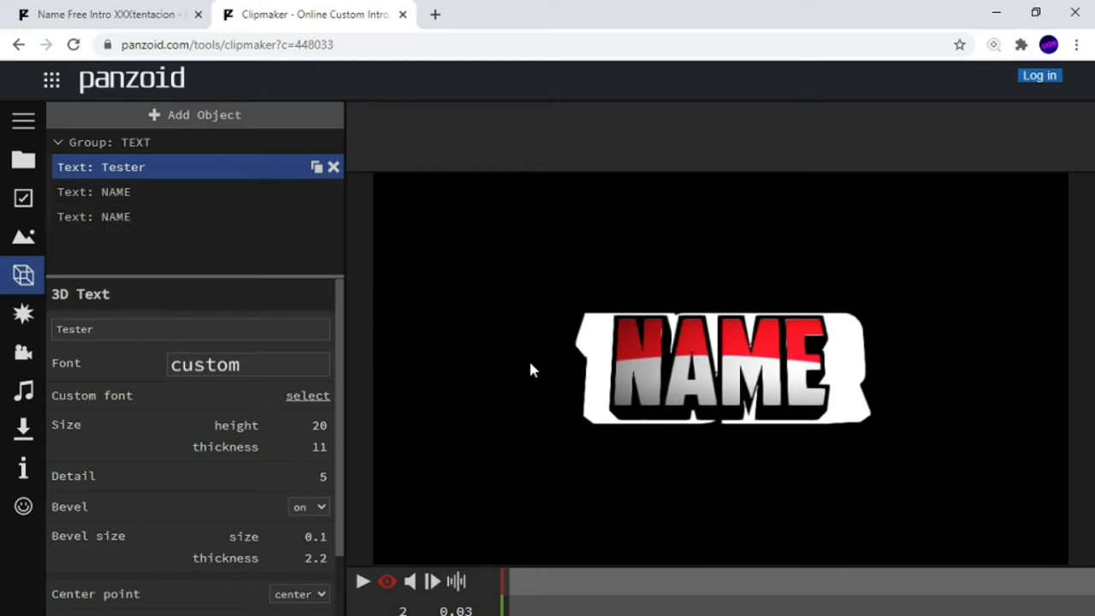
mouse_move(585, 367)
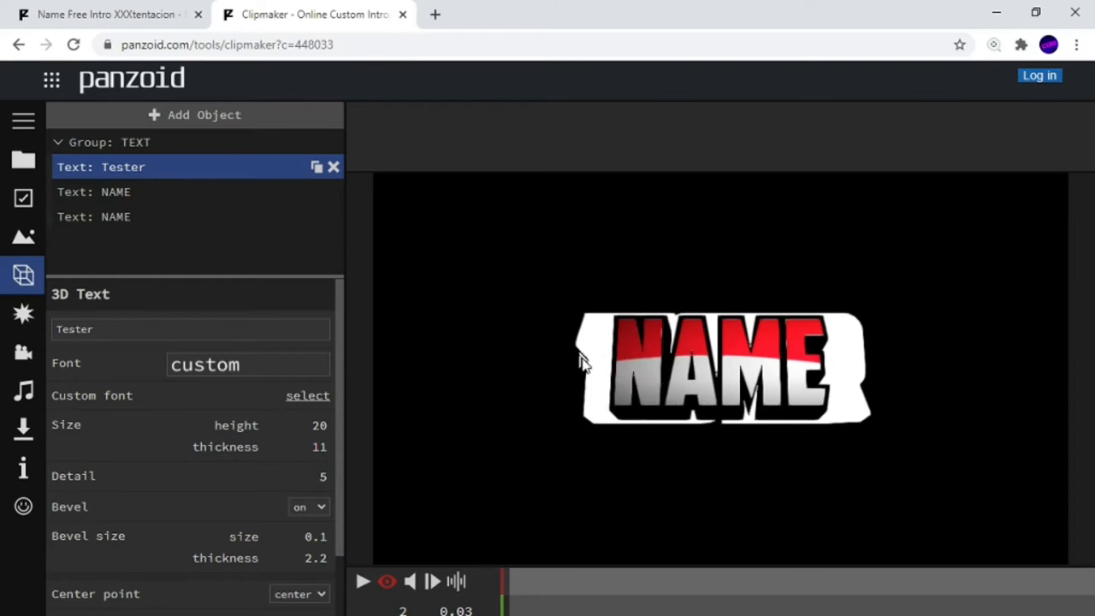
mouse_move(638, 341)
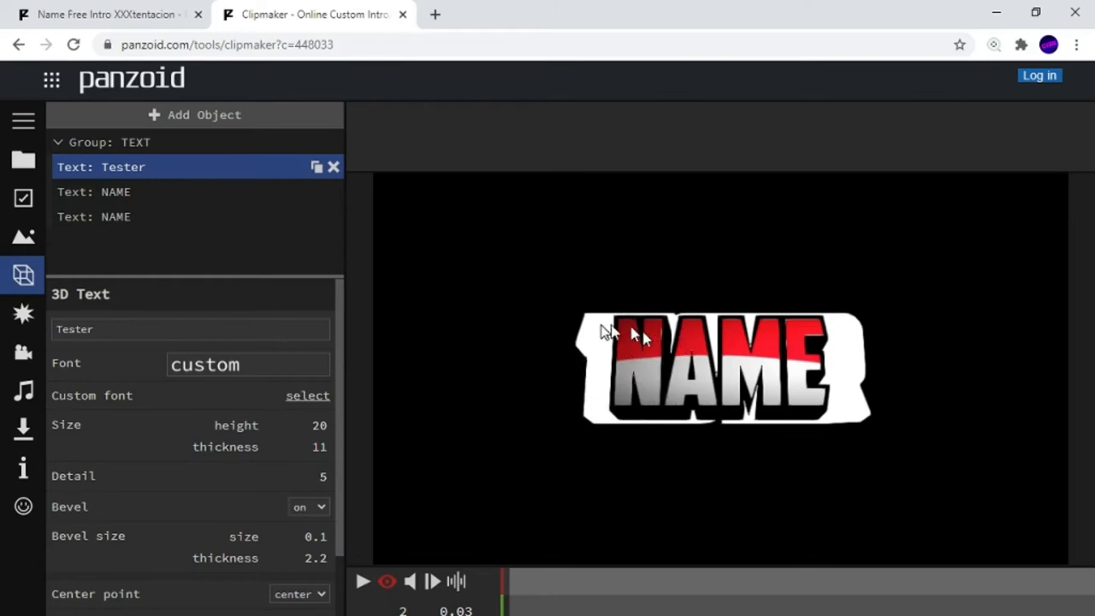
mouse_move(612, 322)
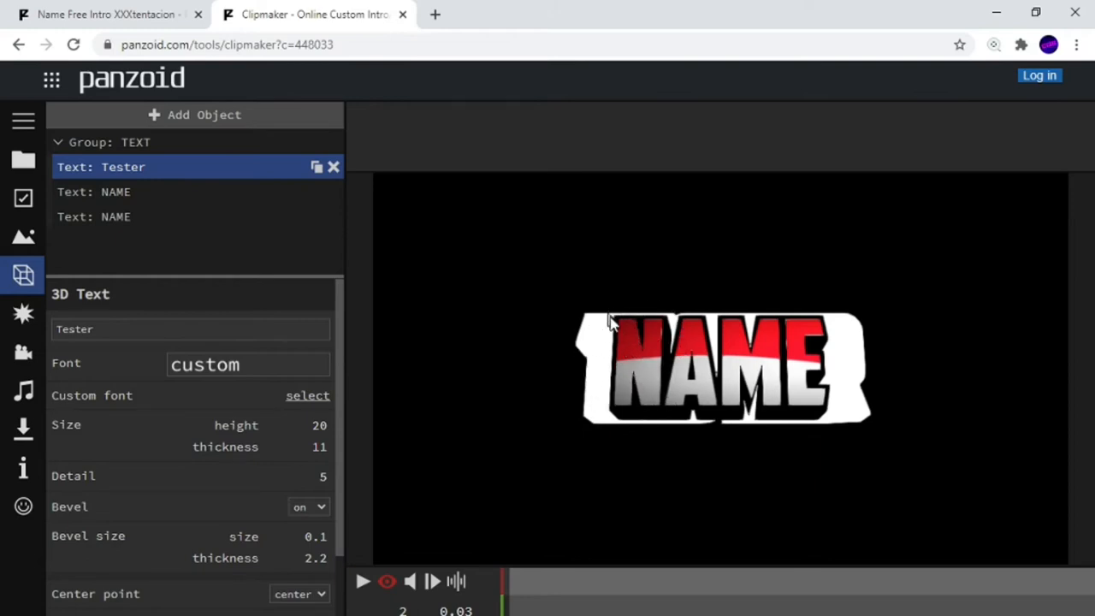
mouse_move(525, 359)
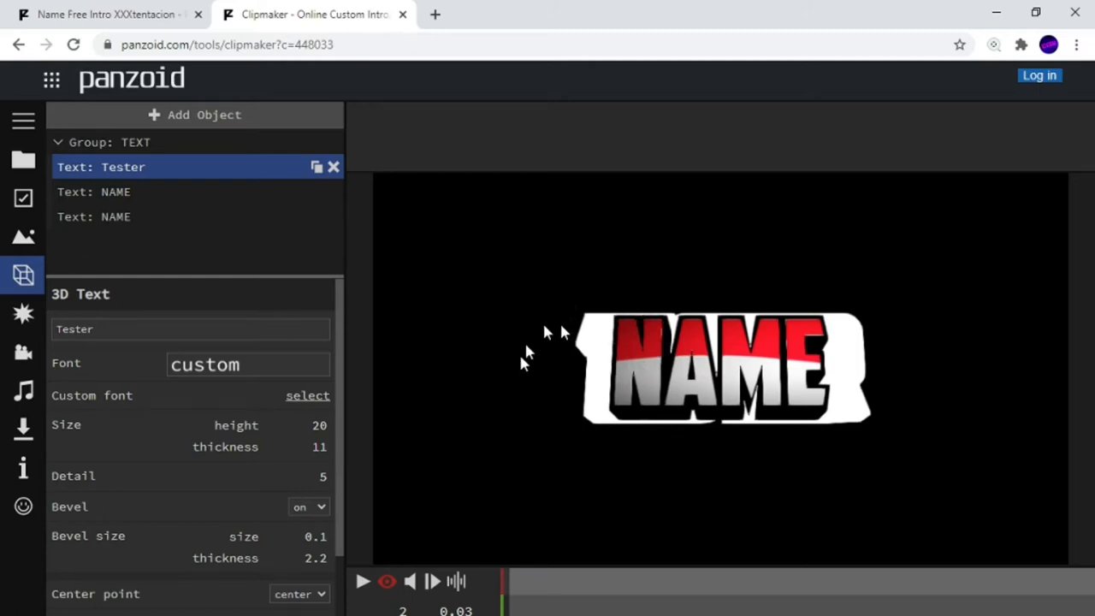
mouse_move(411, 330)
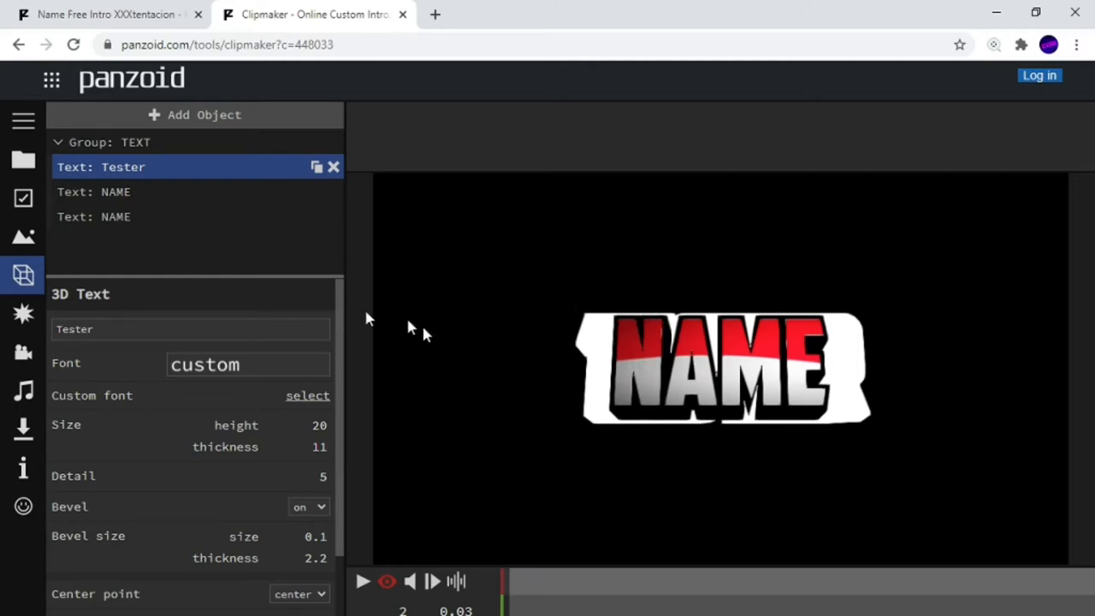
click(94, 191)
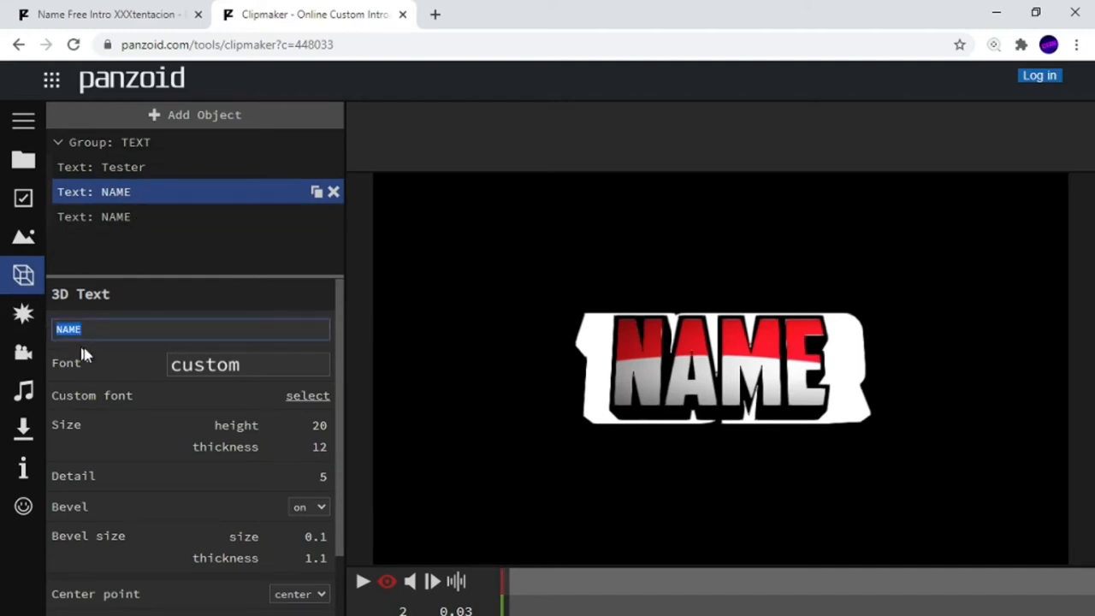
text(tester)
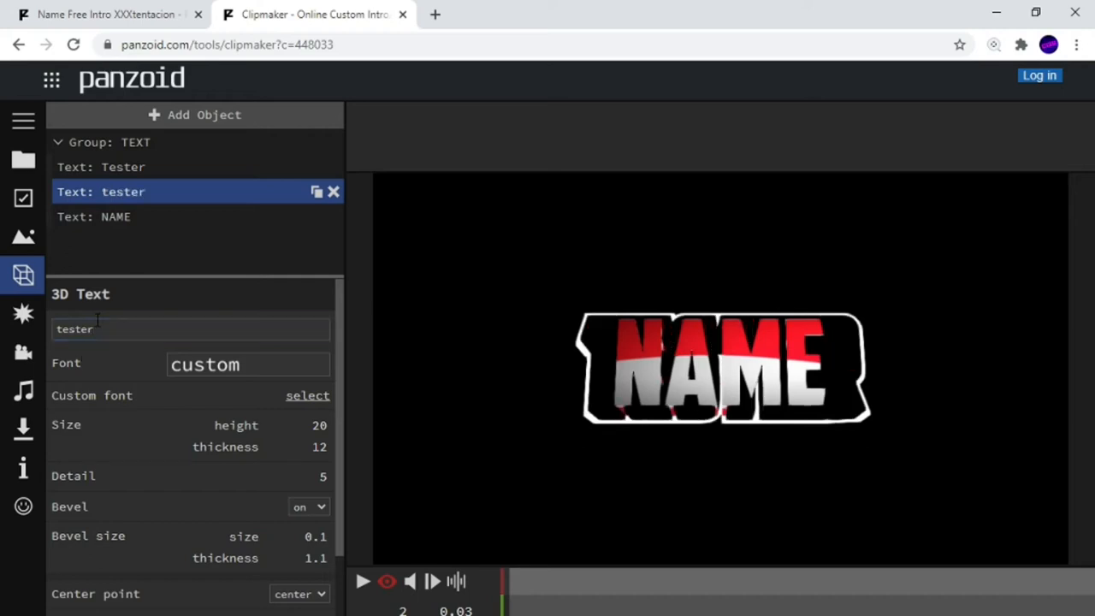
click(103, 217)
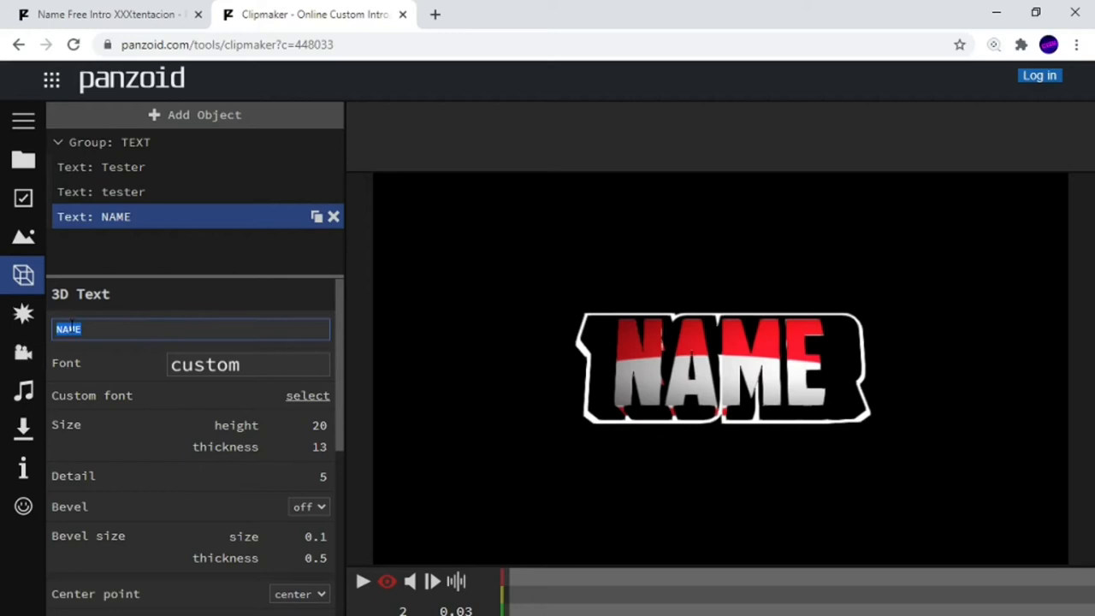
text(t)
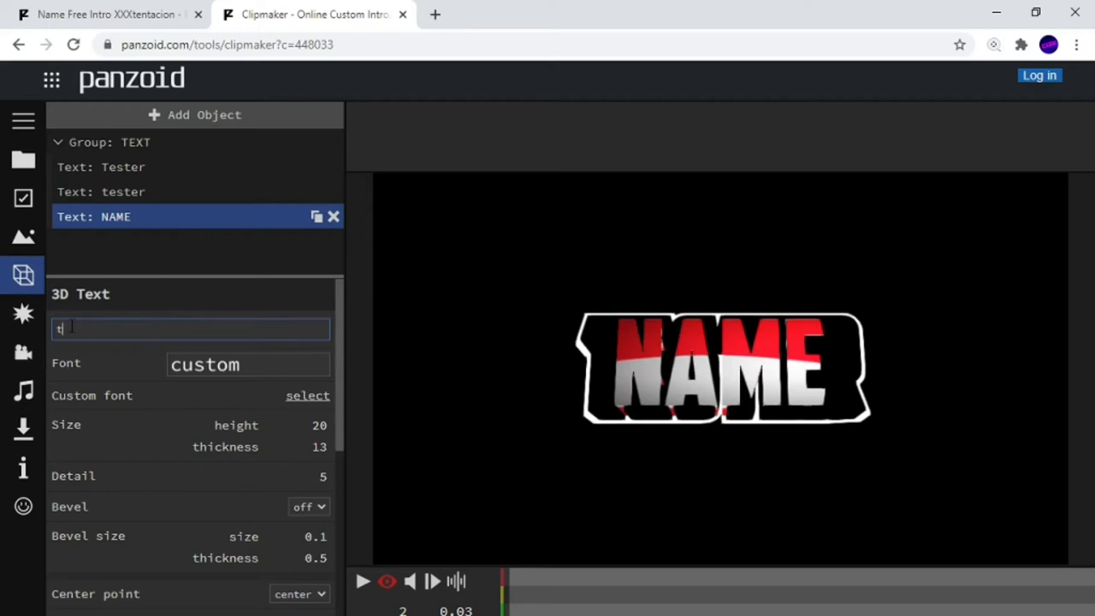
text(ester)
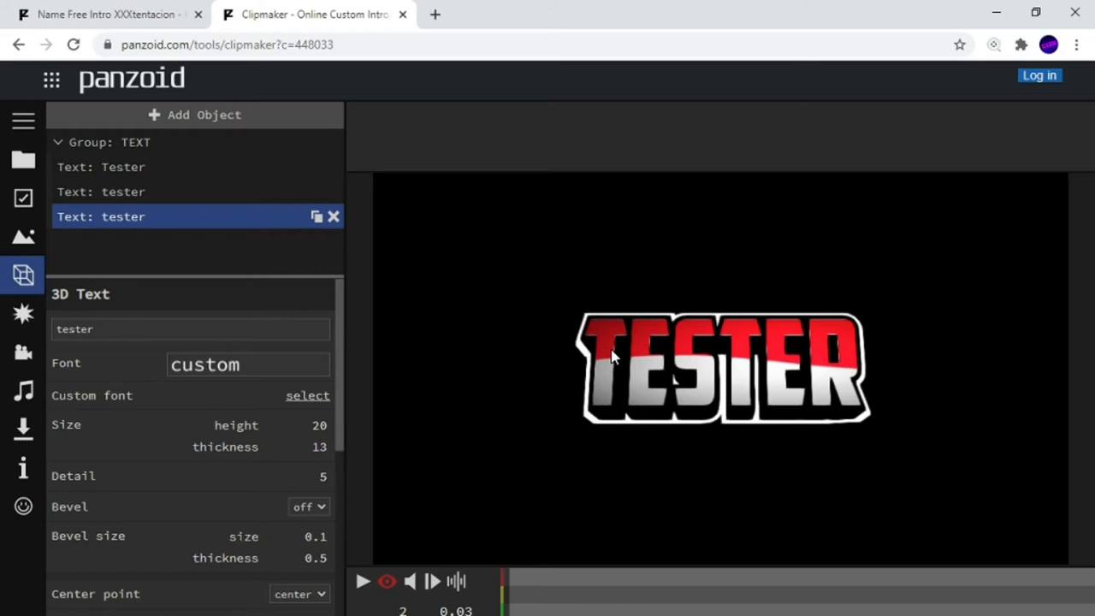
click(363, 582)
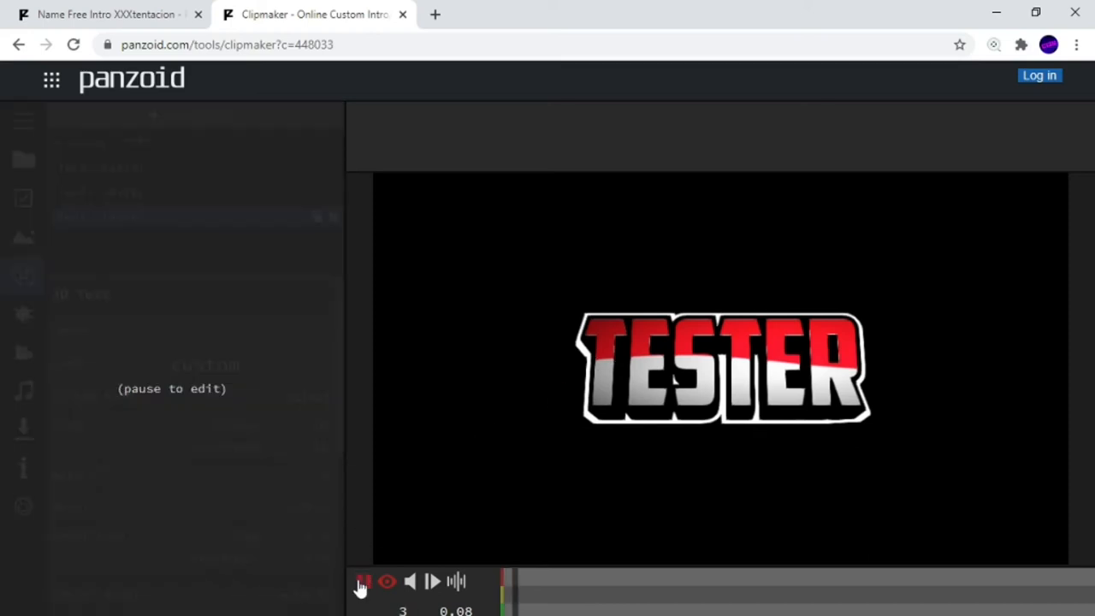
click(437, 582)
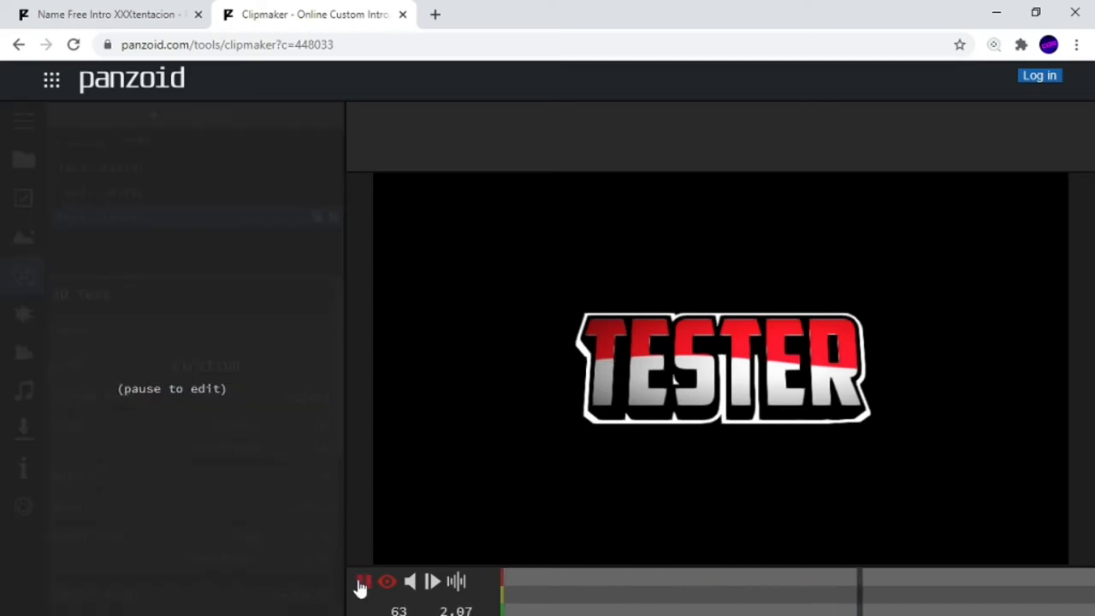
click(363, 582)
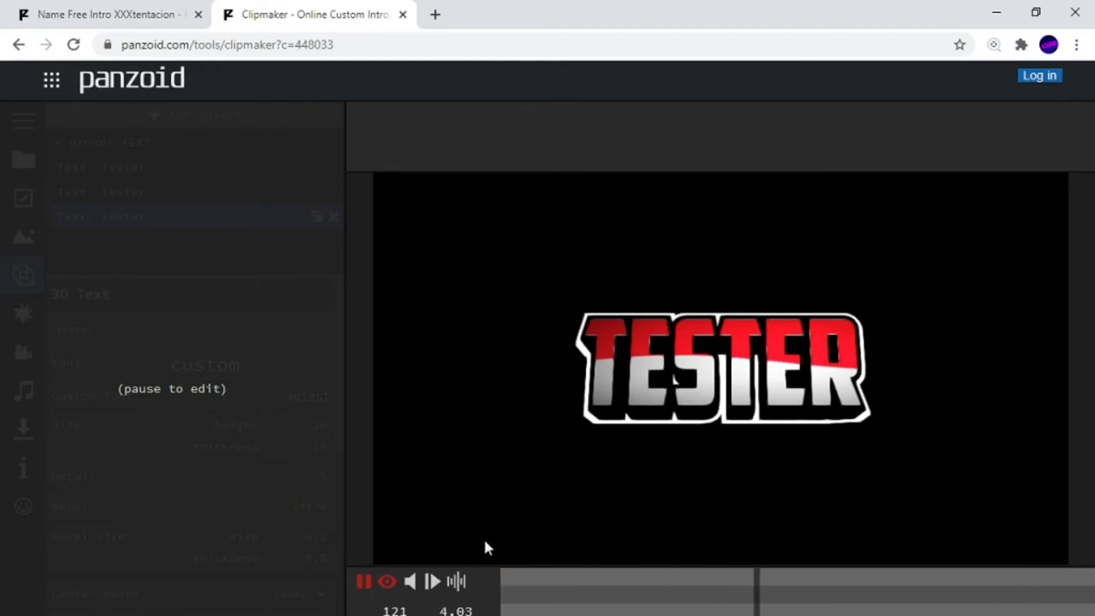
click(361, 582)
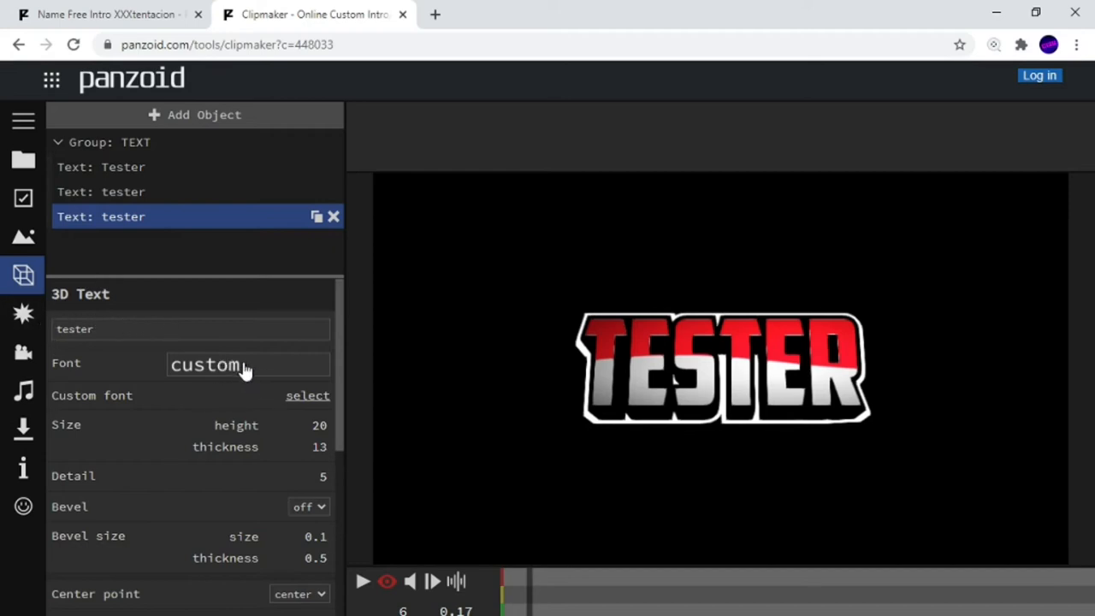
mouse_move(278, 375)
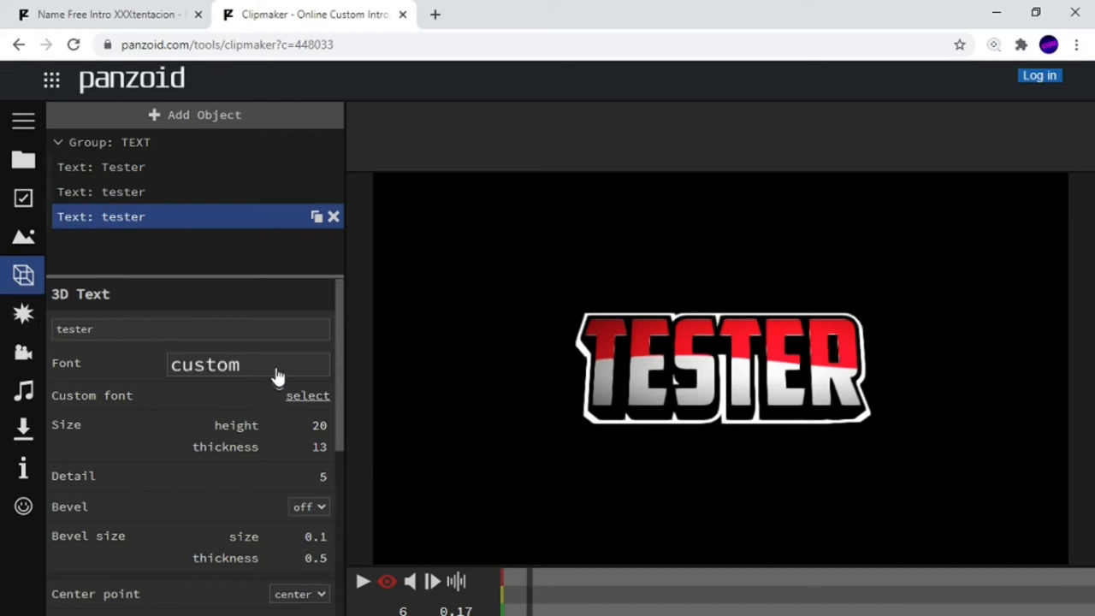
mouse_move(348, 466)
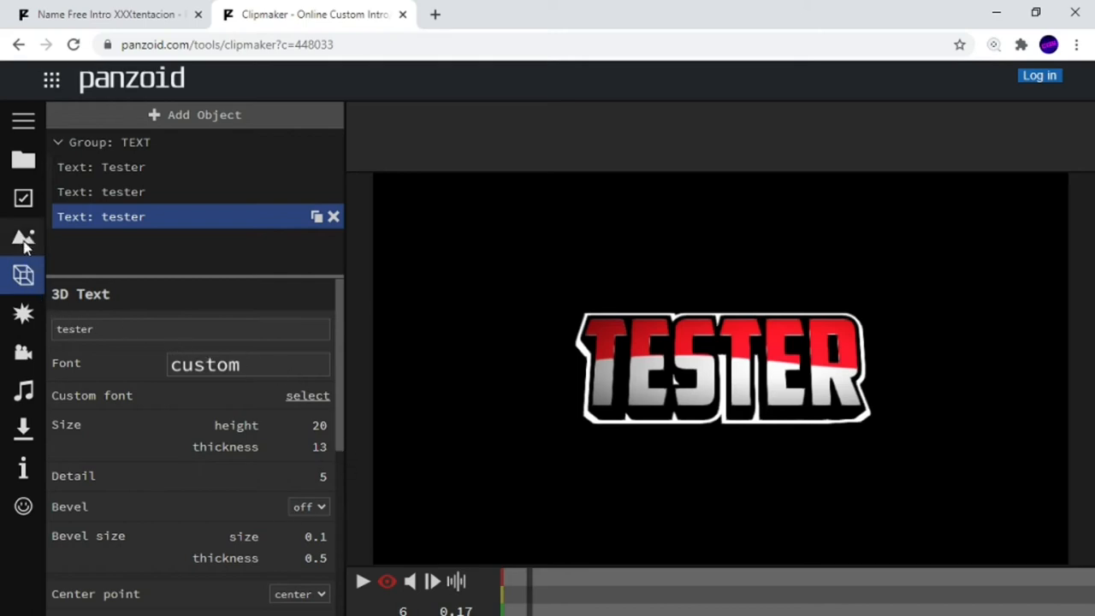
Step: Set the Outdoor sky to tropical sunny day after trying full moon, and toggle the preview
click(23, 238)
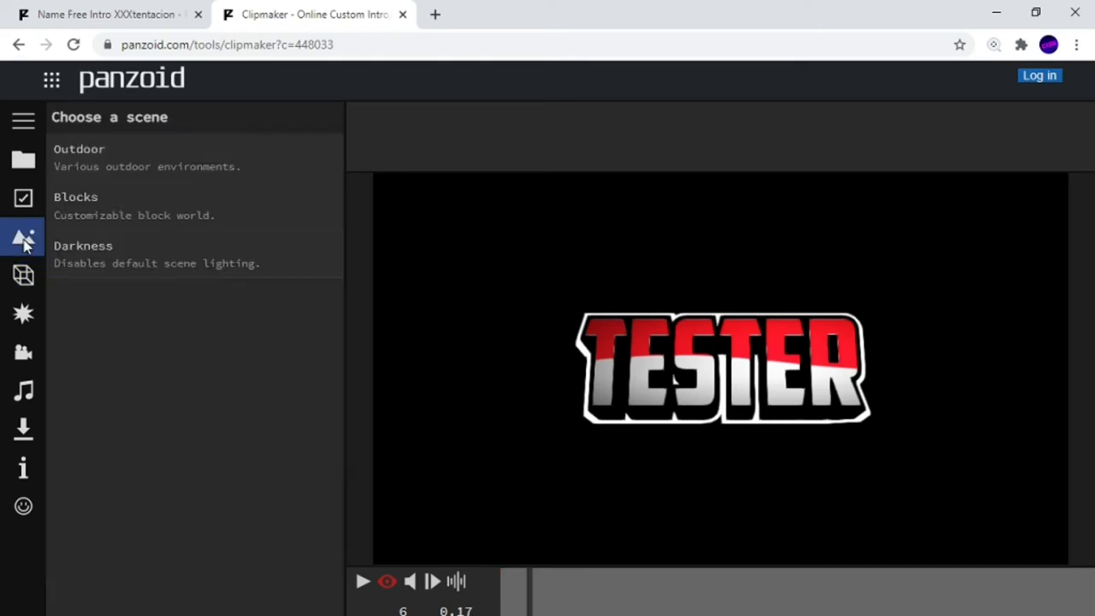
click(23, 237)
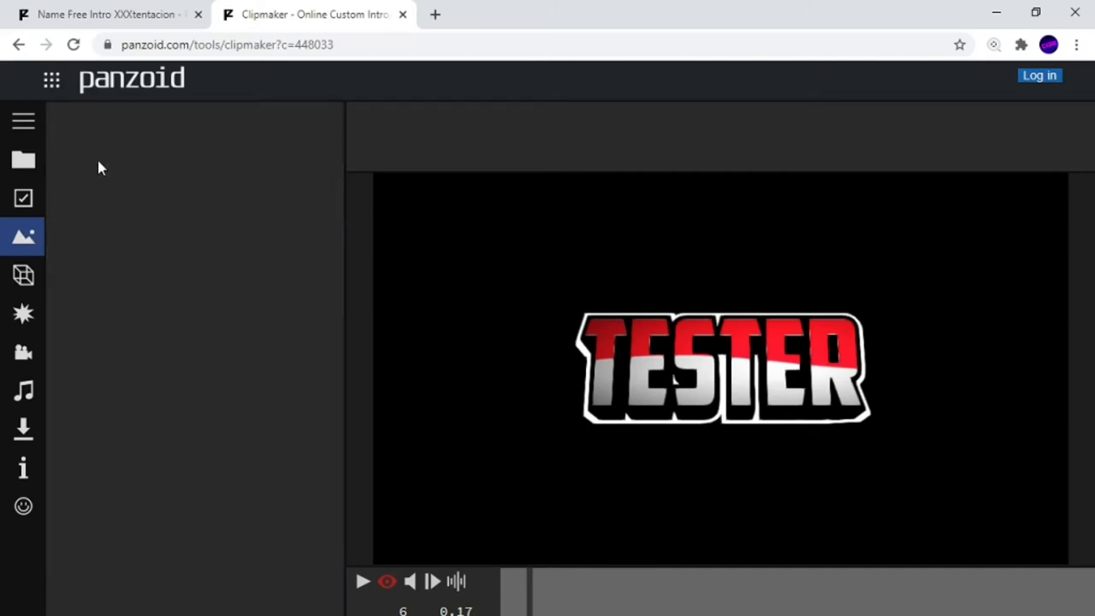
click(23, 237)
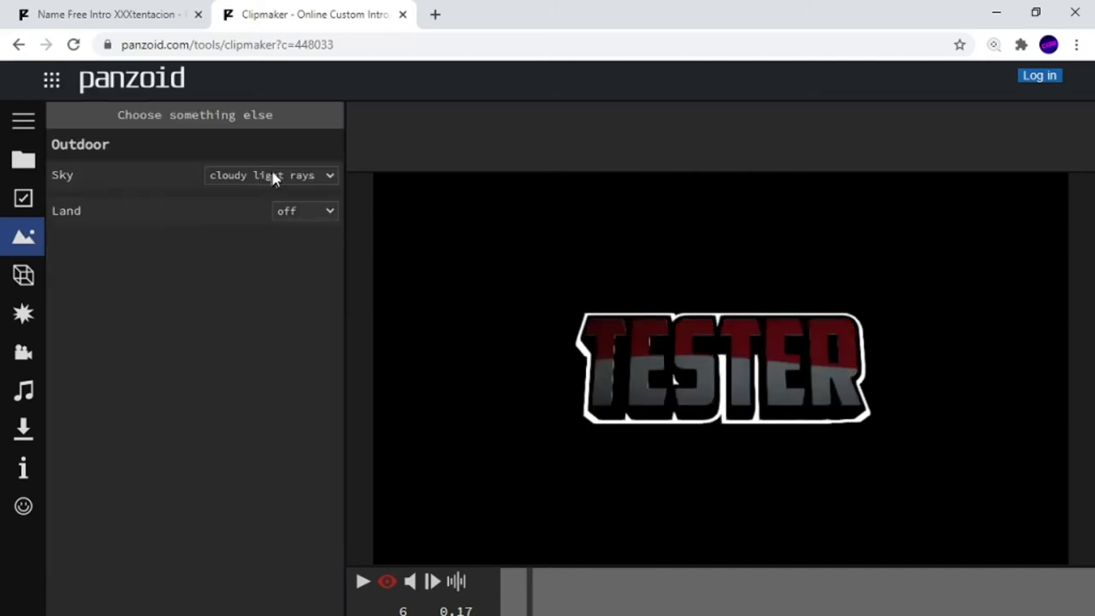
click(271, 174)
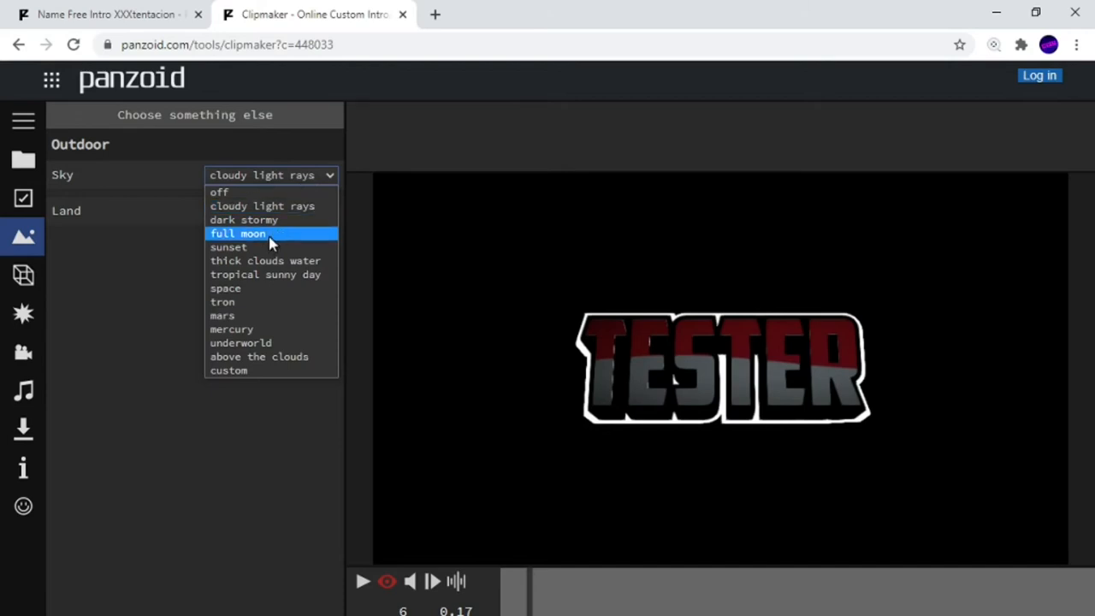
click(237, 233)
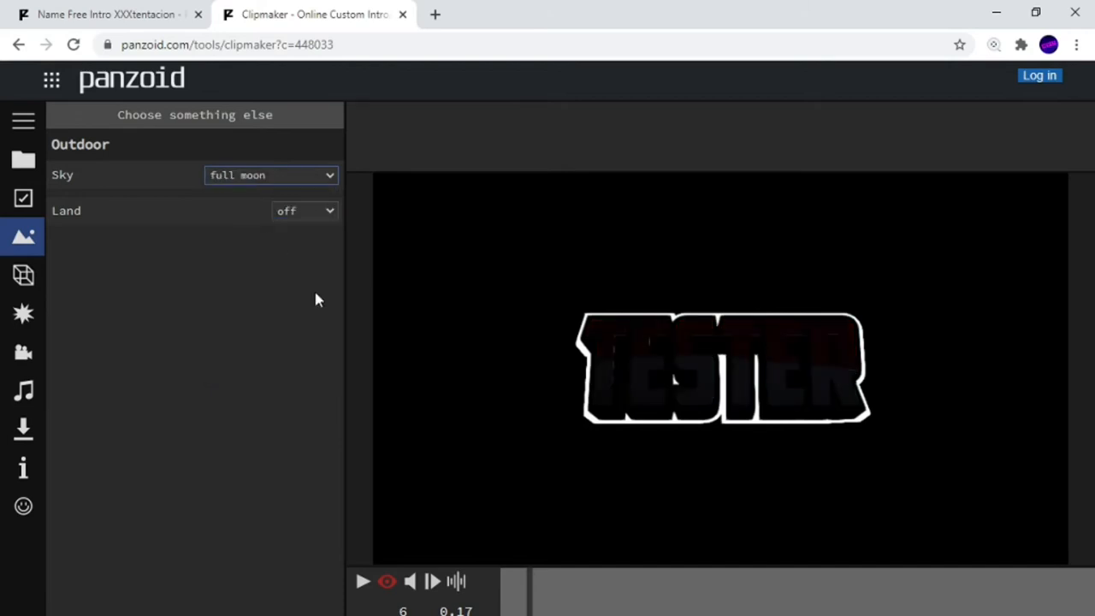
mouse_move(381, 599)
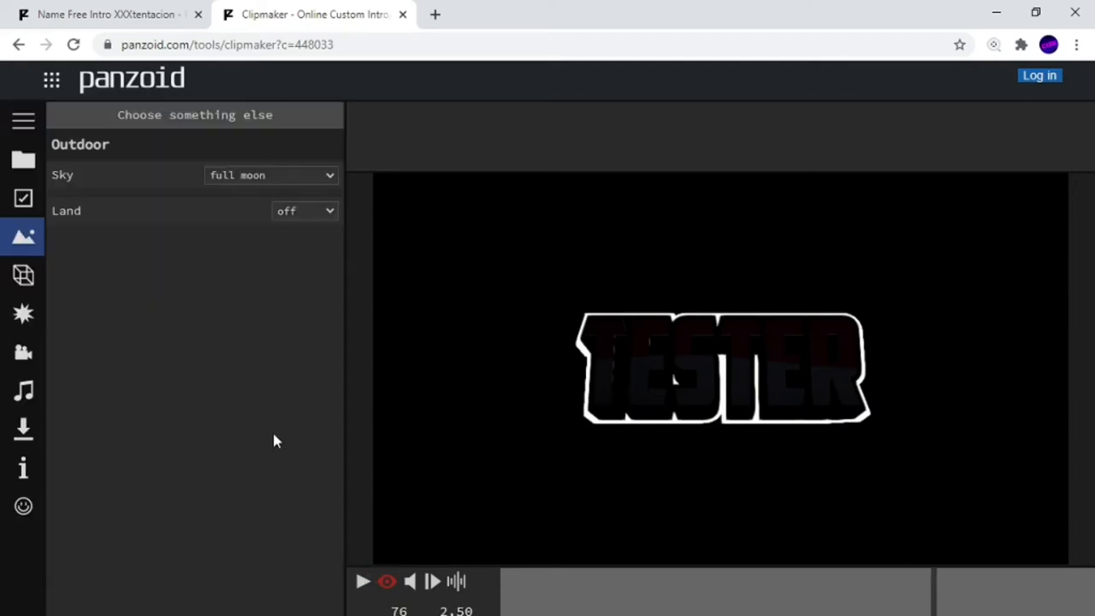
click(271, 174)
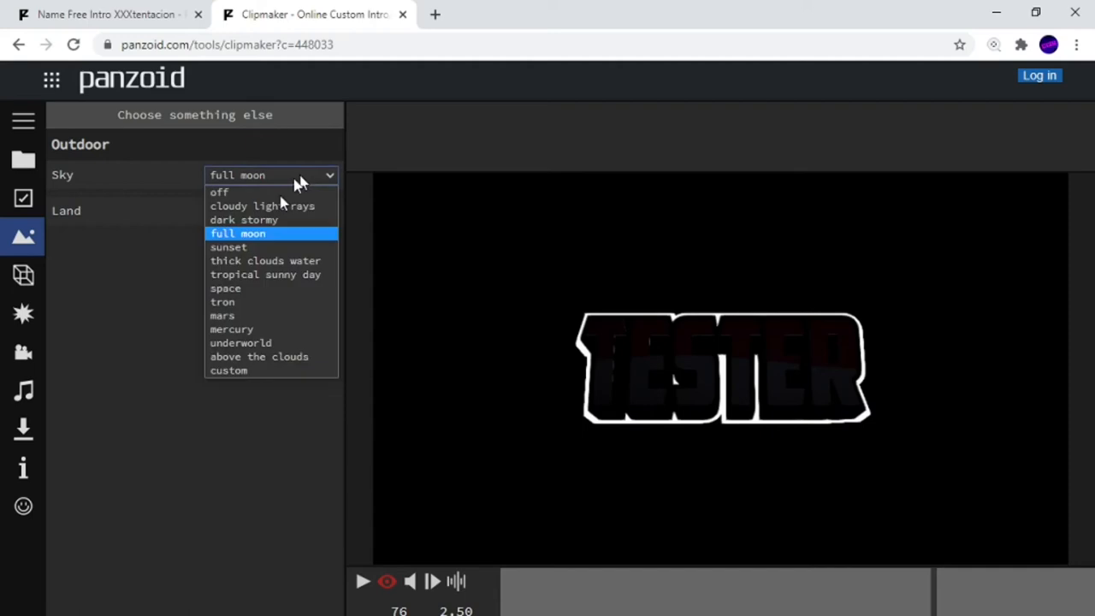
mouse_move(261, 286)
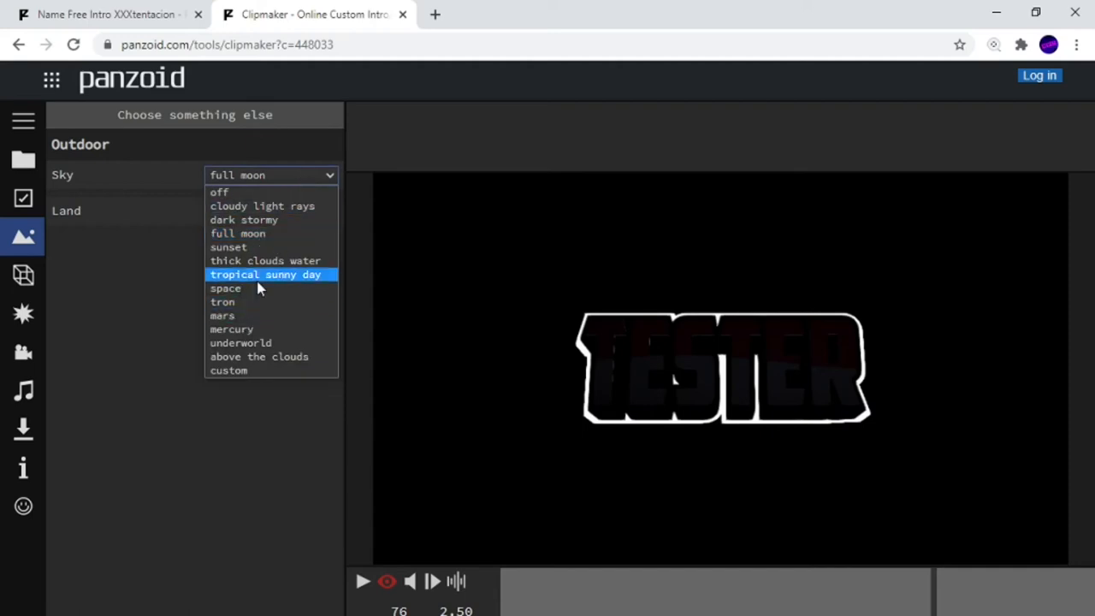
click(266, 274)
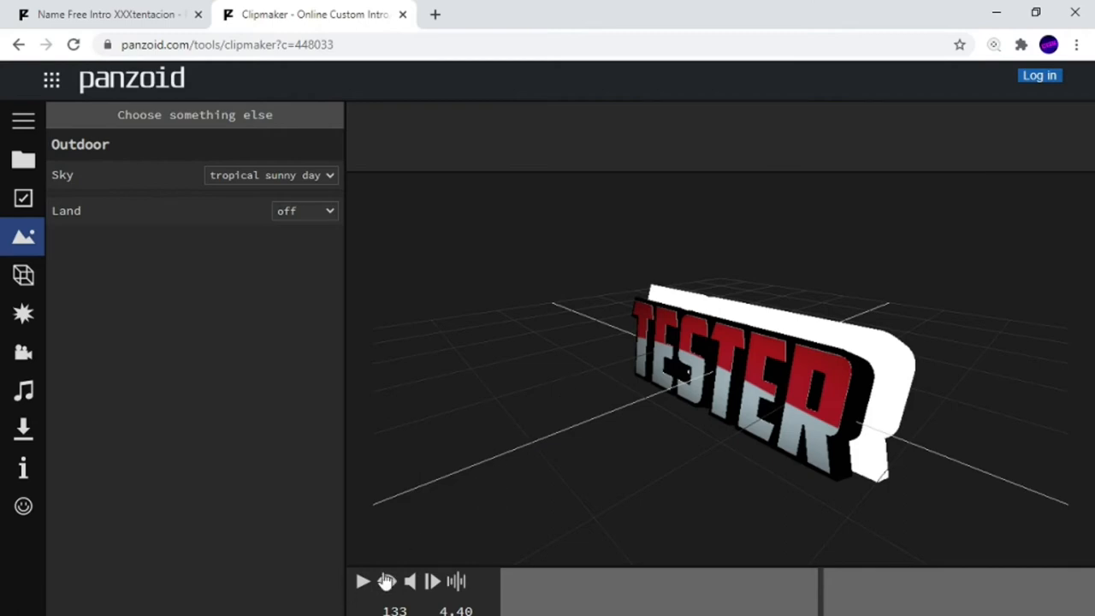
click(387, 580)
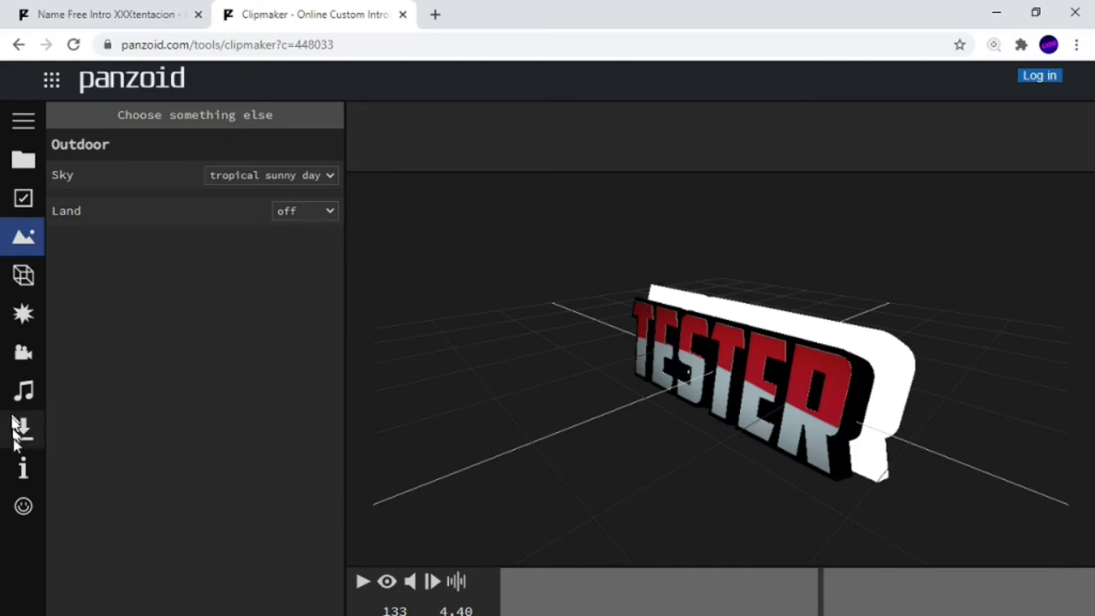
mouse_move(23, 445)
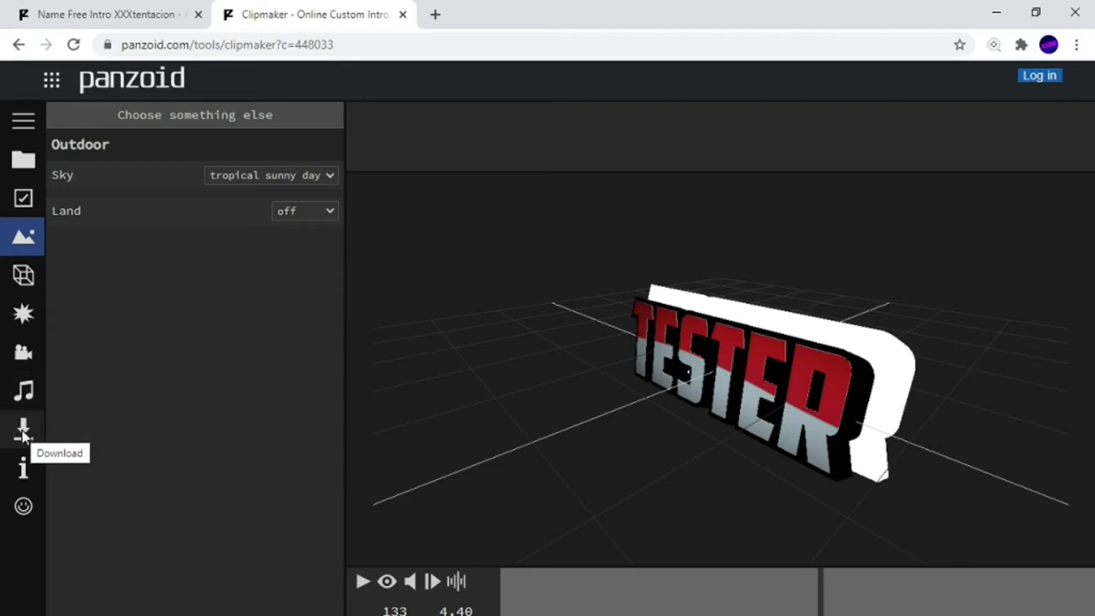
Step: Show the download panel with balanced mode and .mkv (vp8/opus) format
click(23, 431)
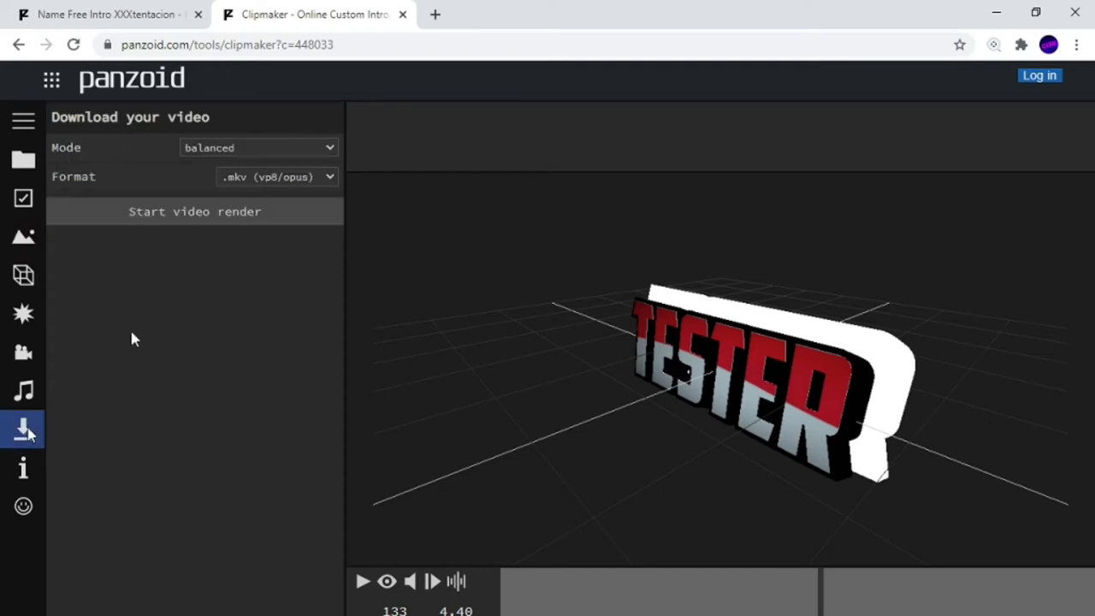
mouse_move(145, 184)
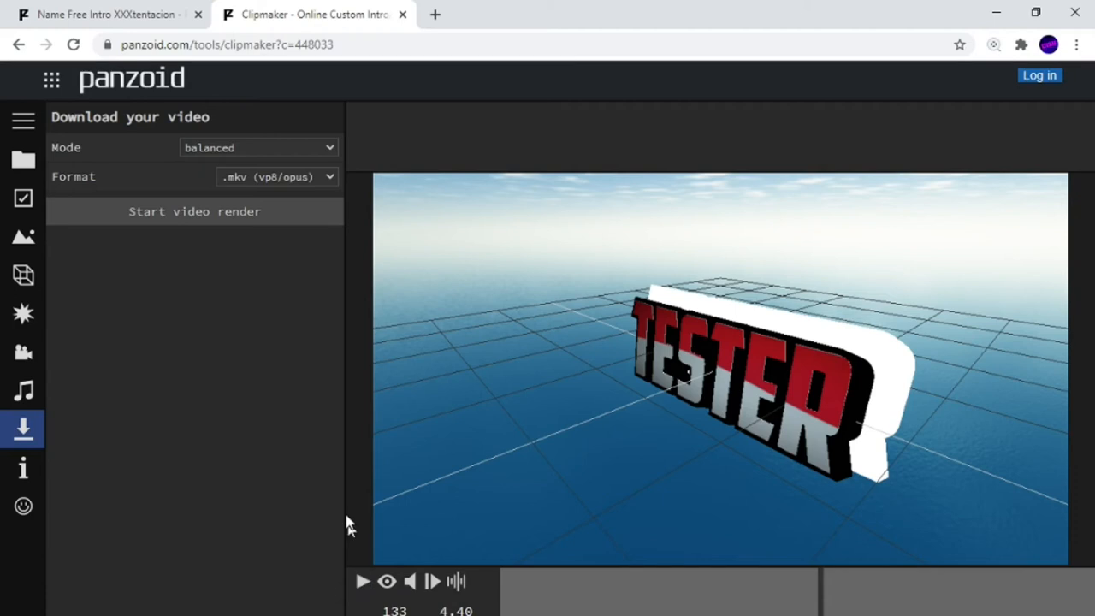
mouse_move(301, 238)
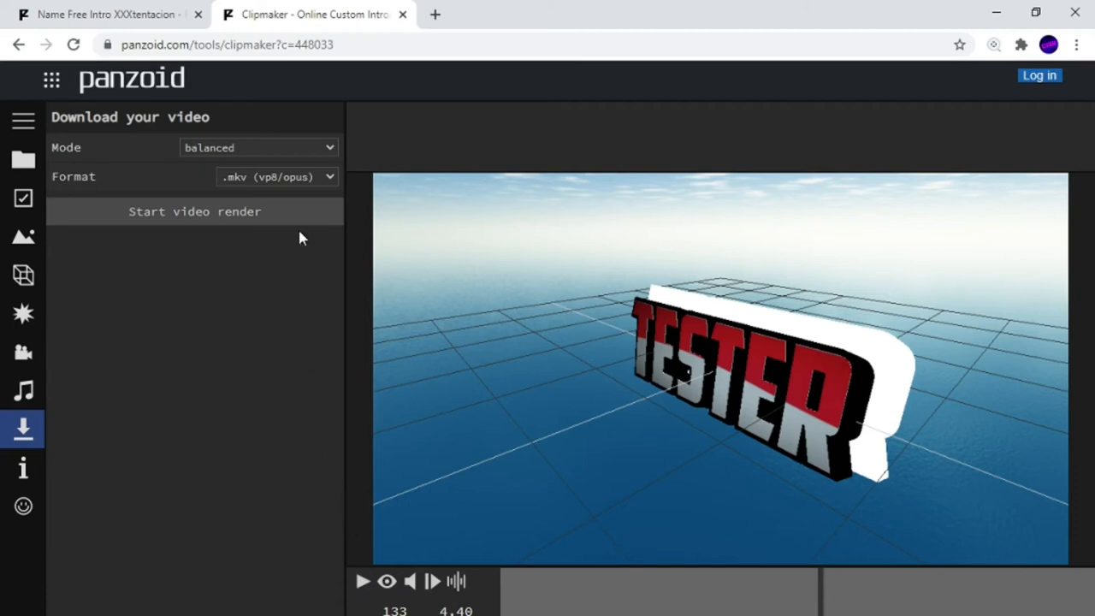
mouse_move(257, 177)
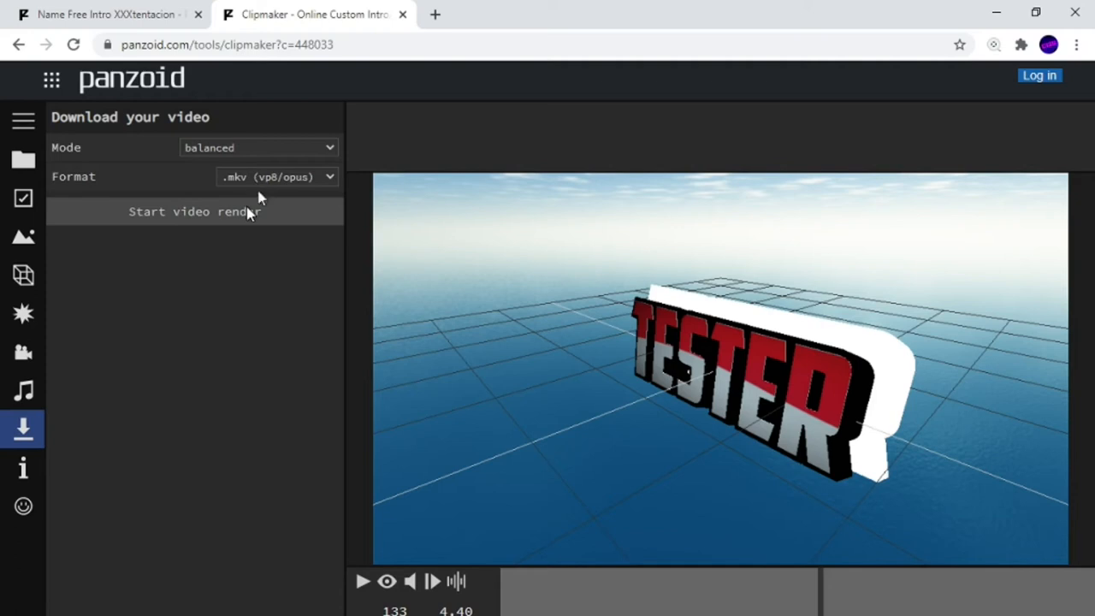
mouse_move(267, 179)
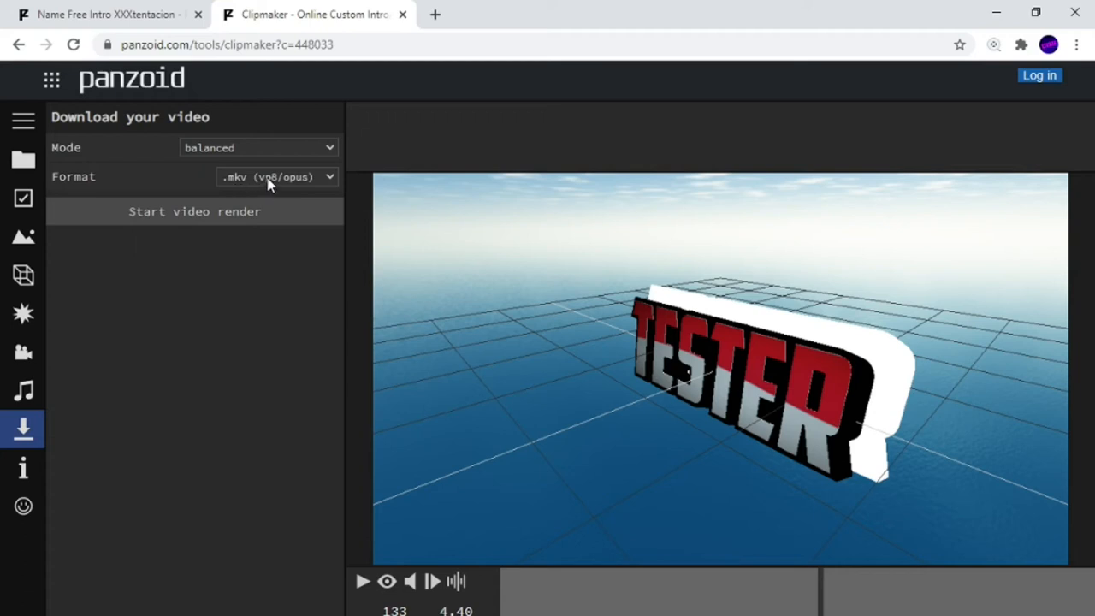
mouse_move(227, 218)
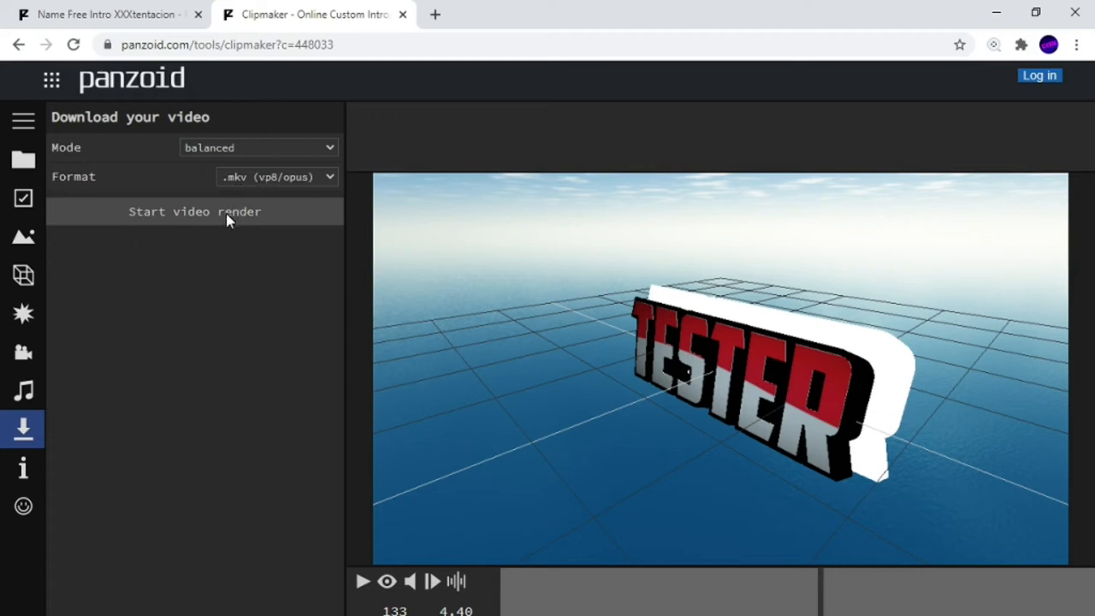
mouse_move(319, 389)
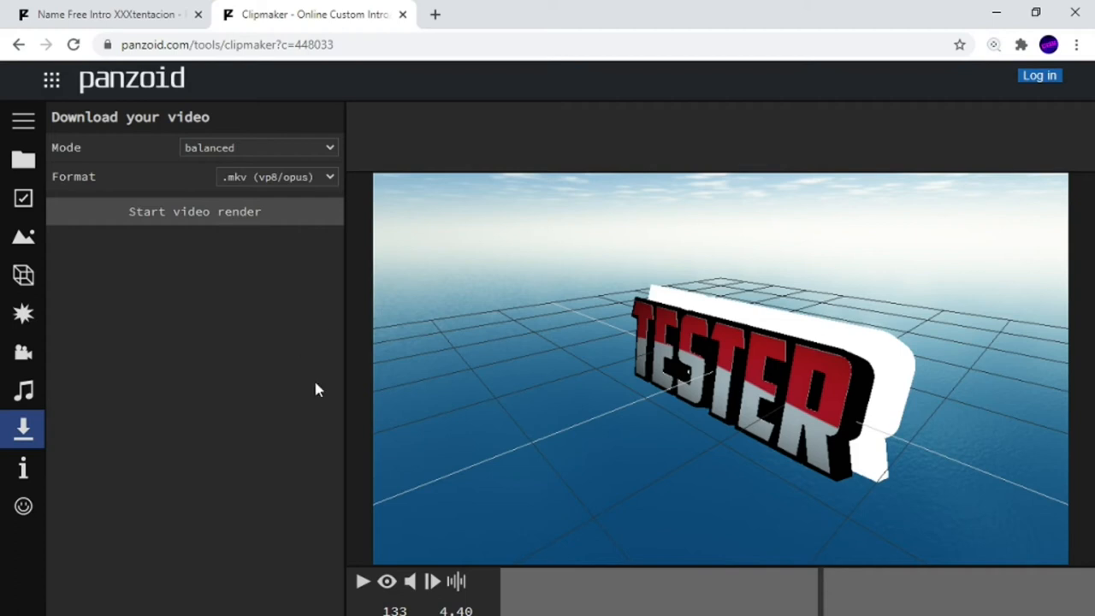
Step: Render the intro video and start its download from the Clipmaker tab
click(194, 212)
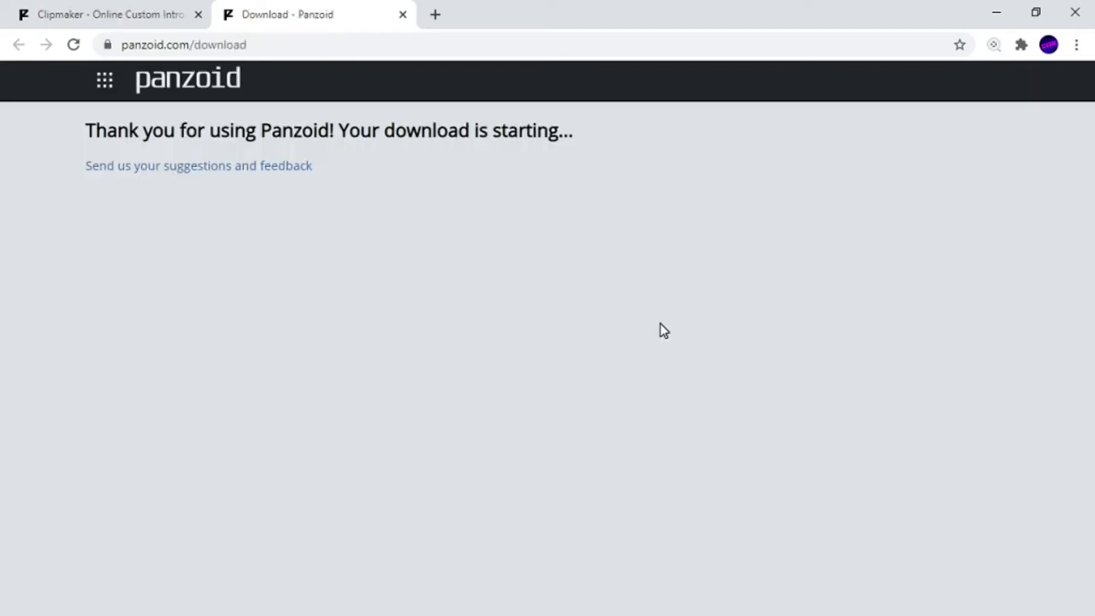
mouse_move(505, 377)
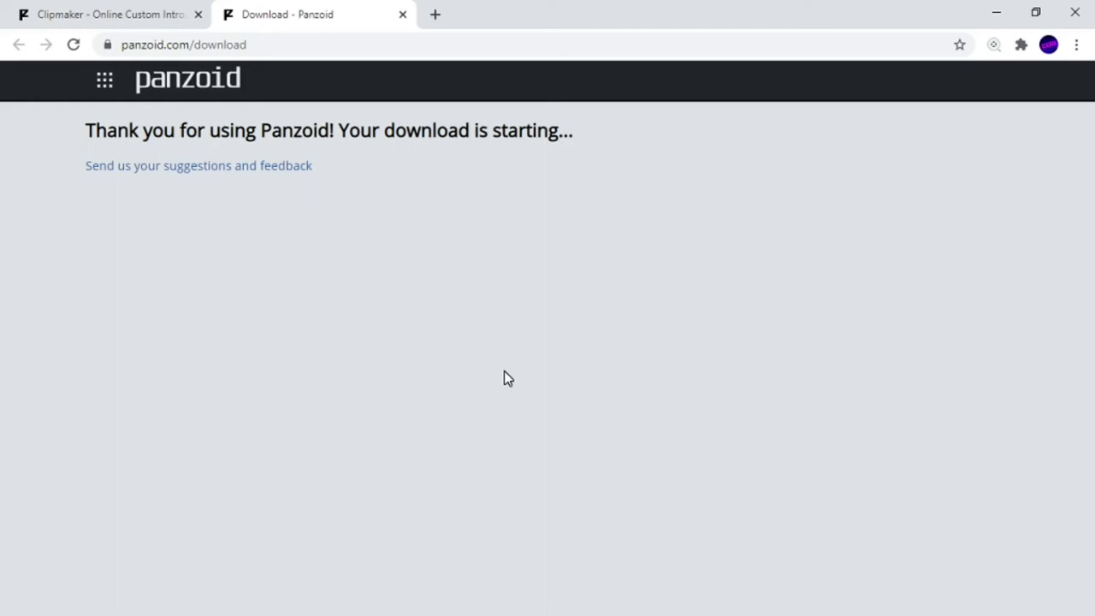
mouse_move(324, 155)
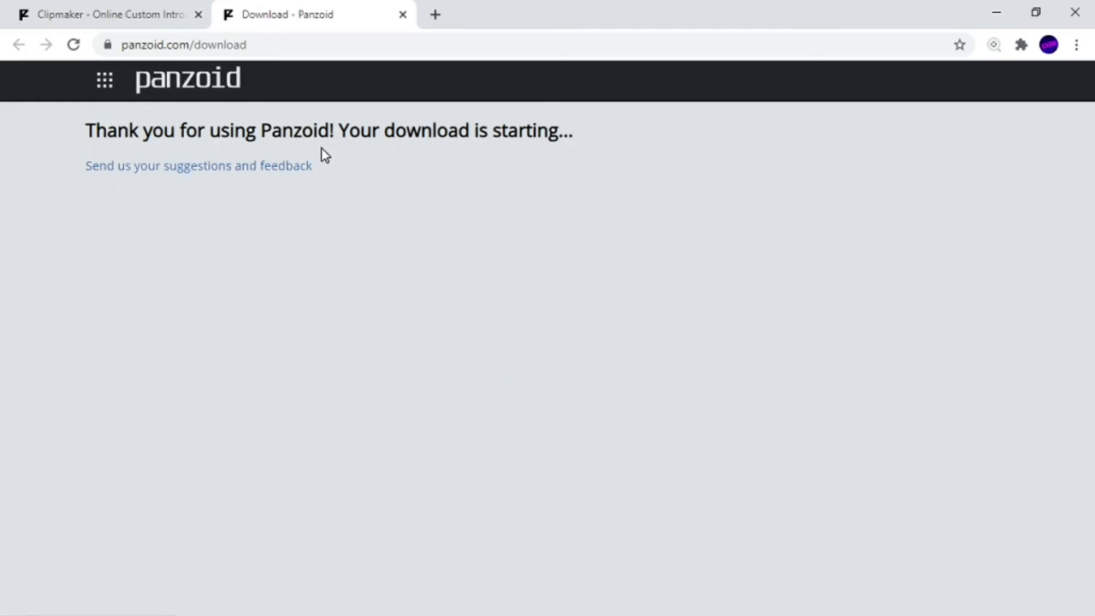
mouse_move(152, 7)
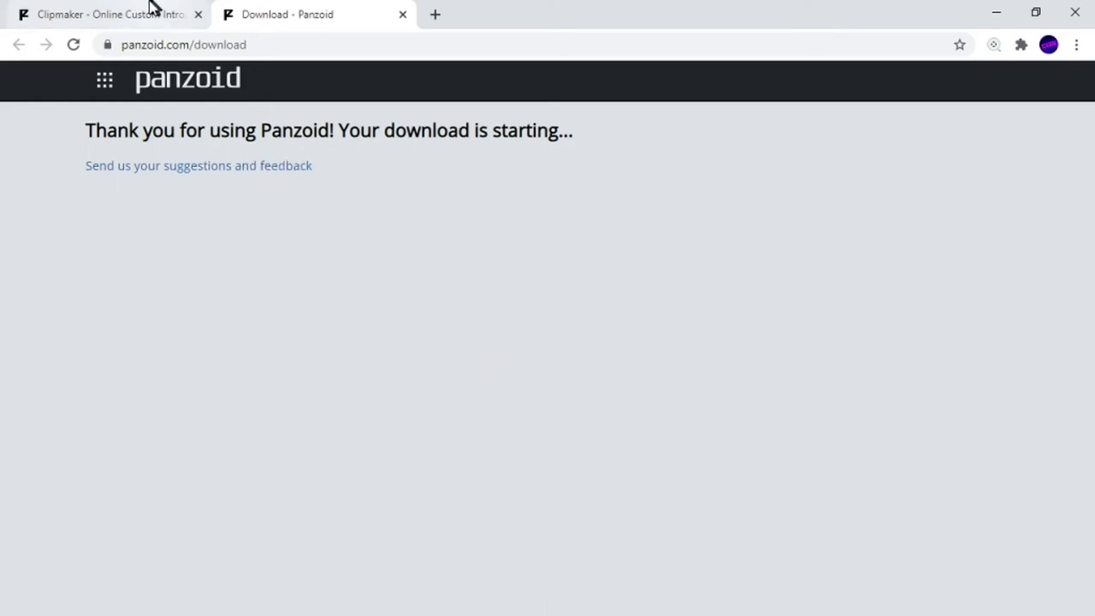
click(111, 15)
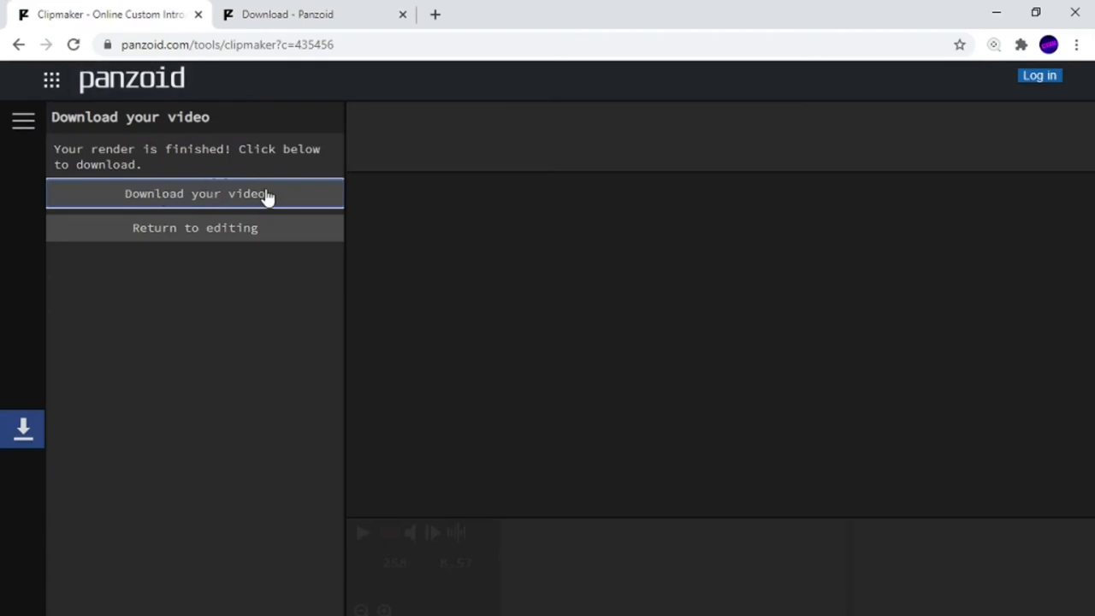
mouse_move(214, 156)
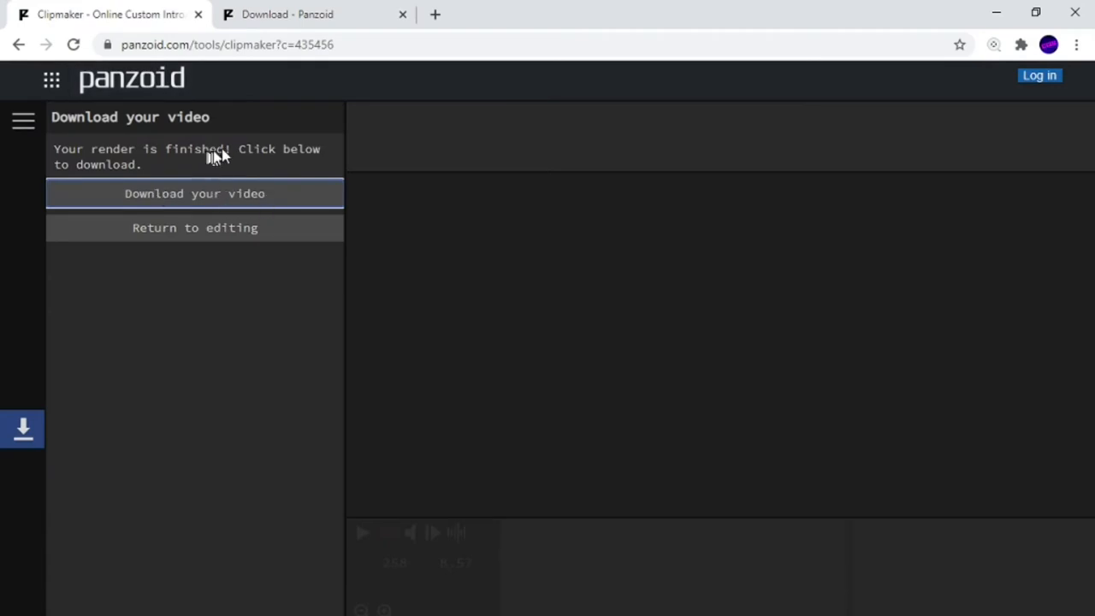
mouse_move(231, 193)
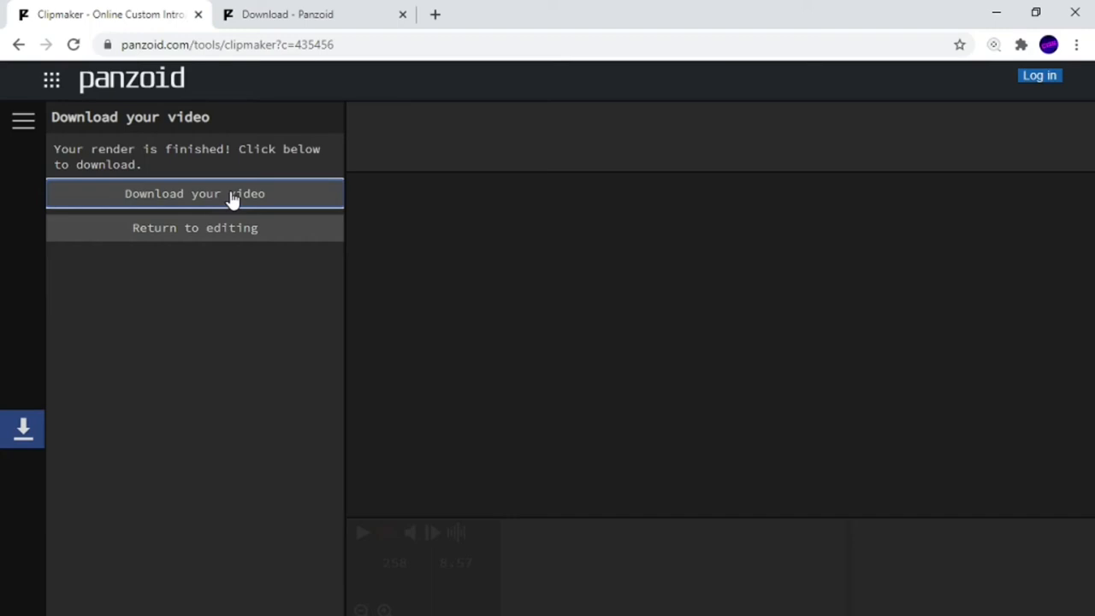
click(194, 194)
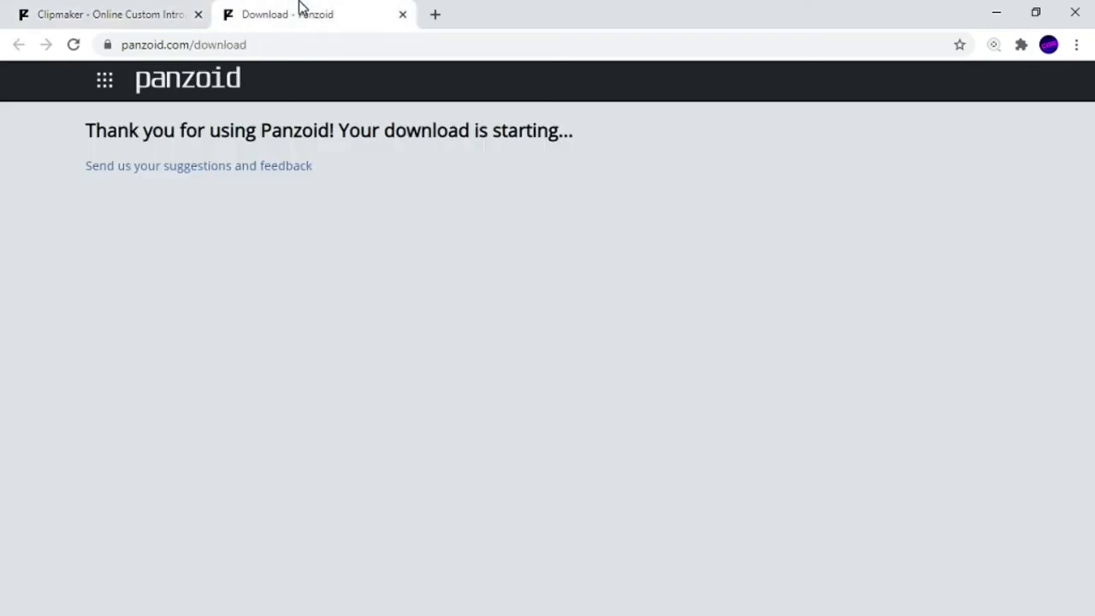
mouse_move(187, 481)
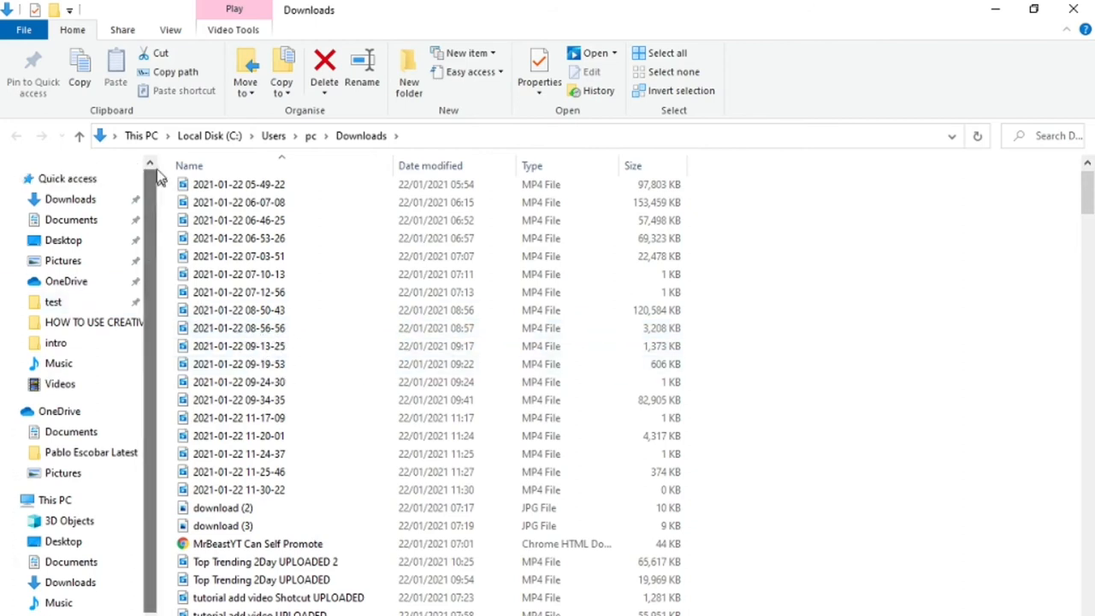
mouse_move(239, 256)
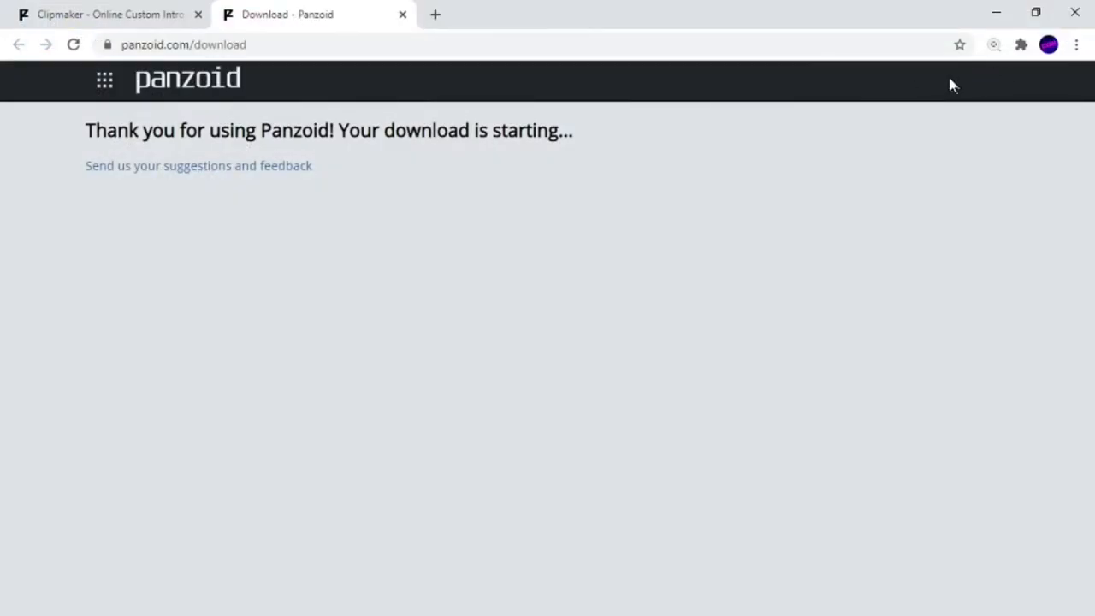
Step: Load the Online-Convert MKV to MP4 page from Chrome's bookmarks
click(1079, 45)
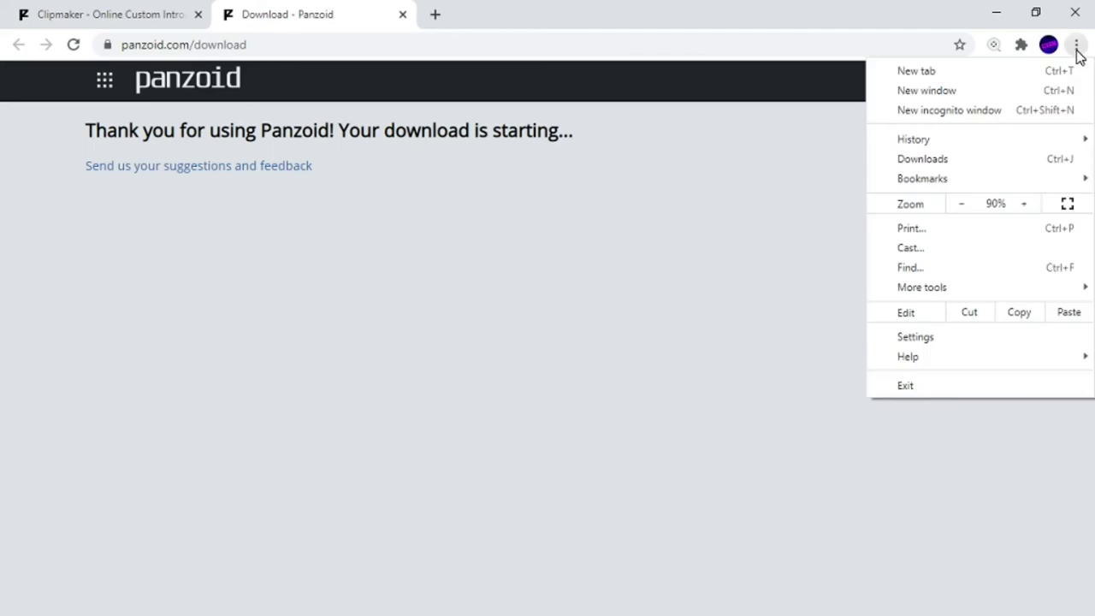
mouse_move(921, 178)
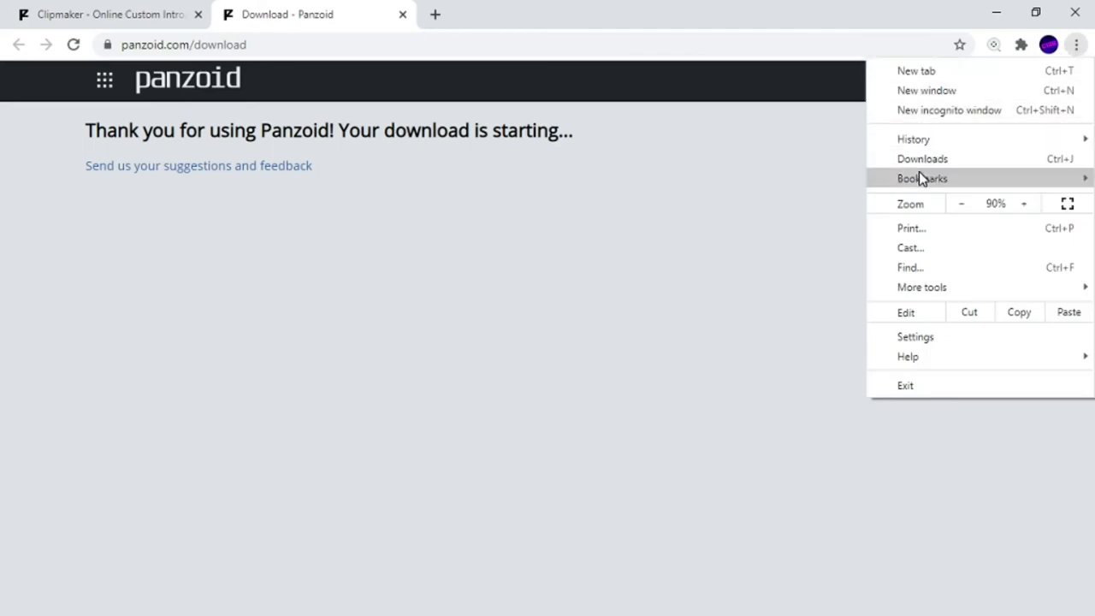
click(922, 178)
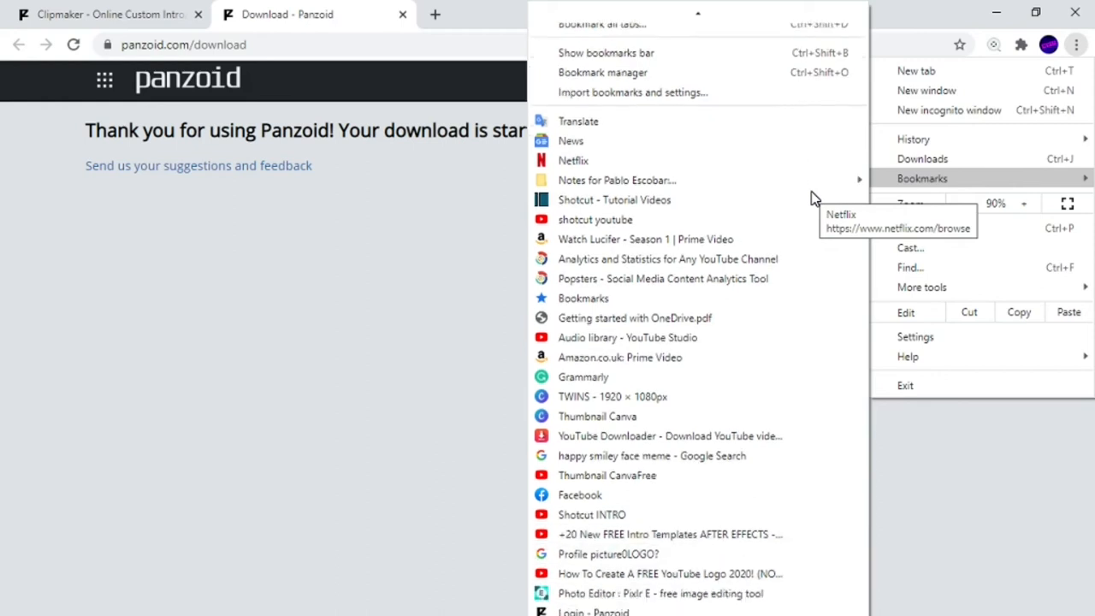
scroll(down, 3)
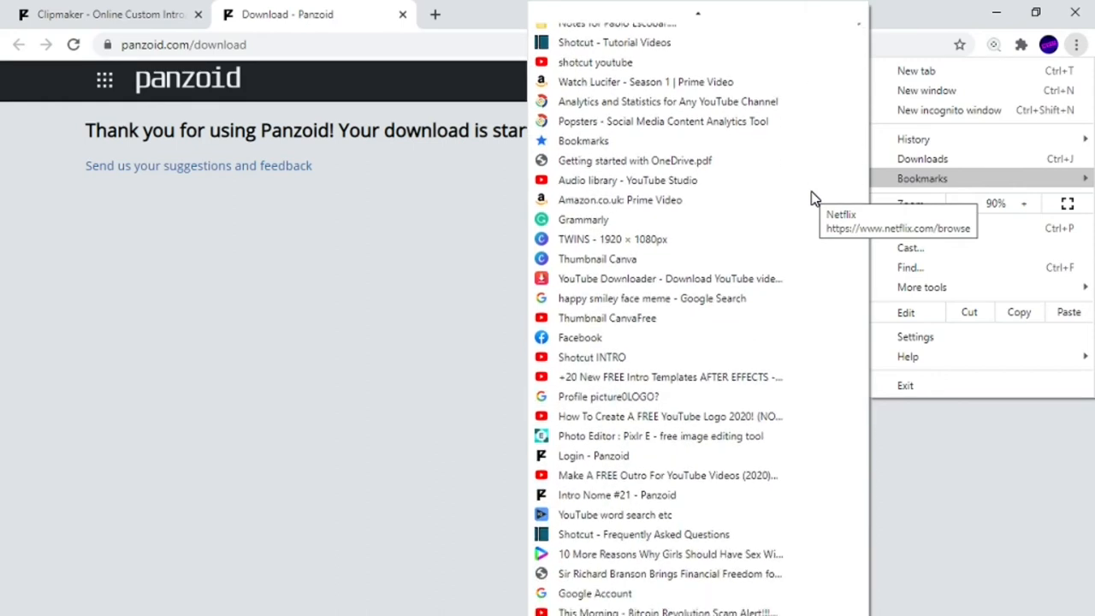
scroll(down, 3)
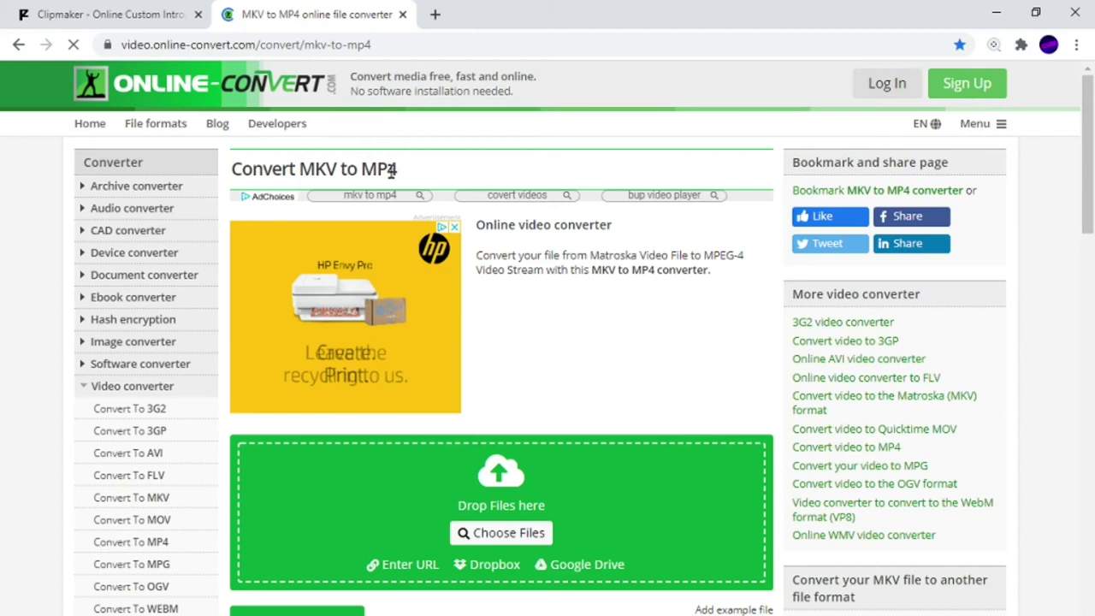
Step: Check the converter page's options and bring up the Choose Files picker
scroll(down, 3)
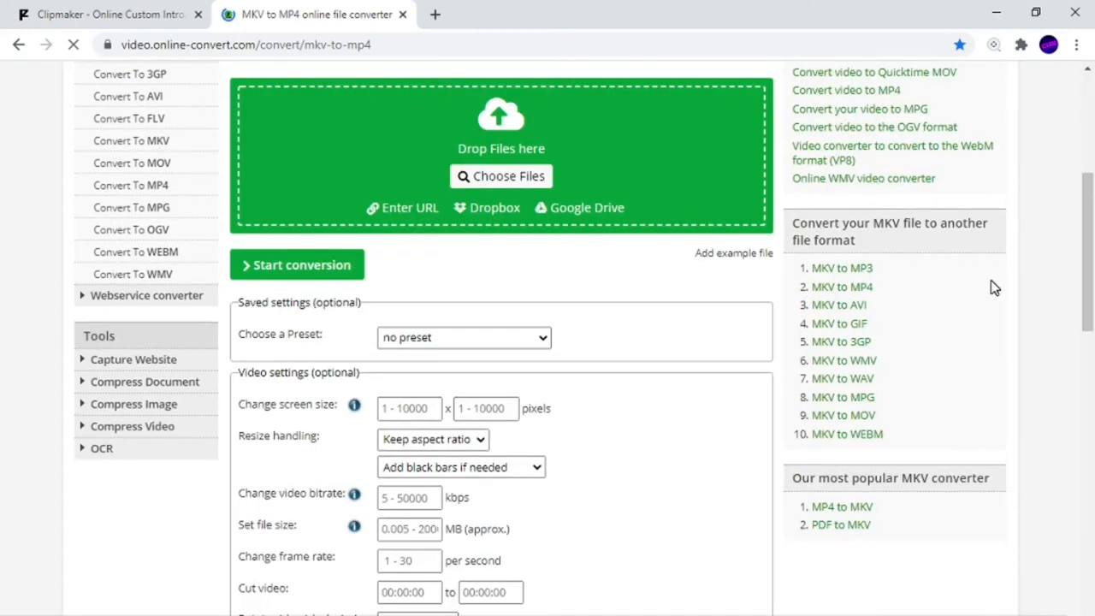
mouse_move(858, 291)
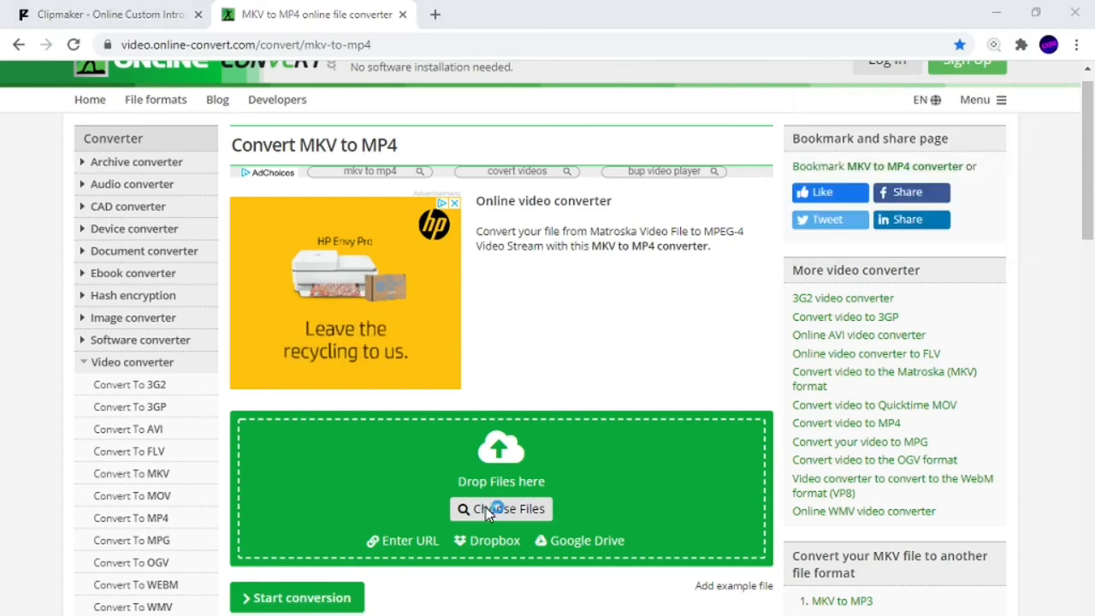
click(501, 509)
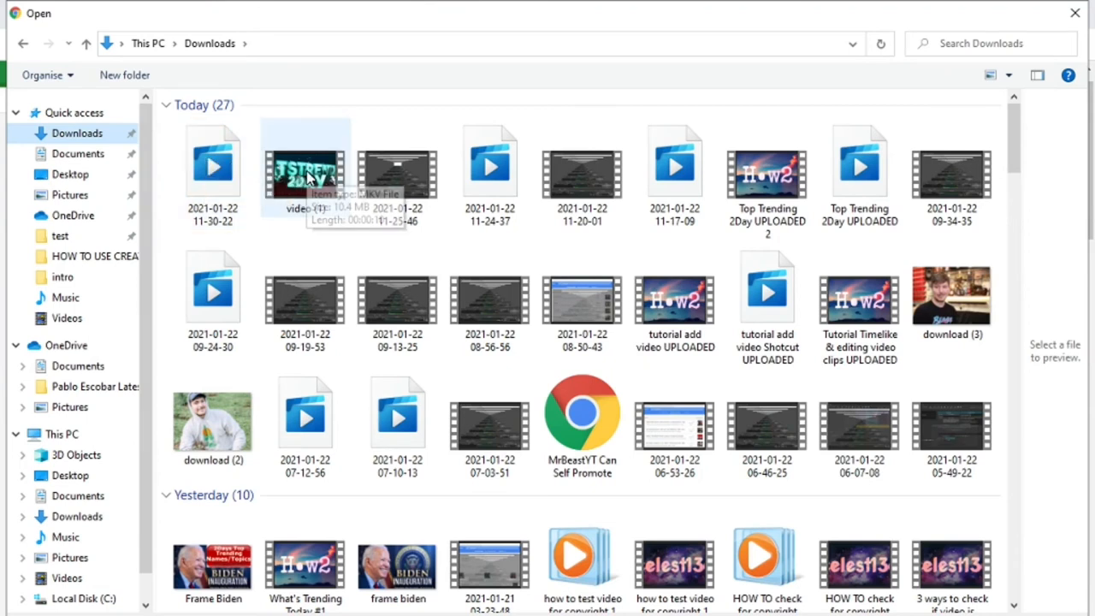
mouse_move(305, 176)
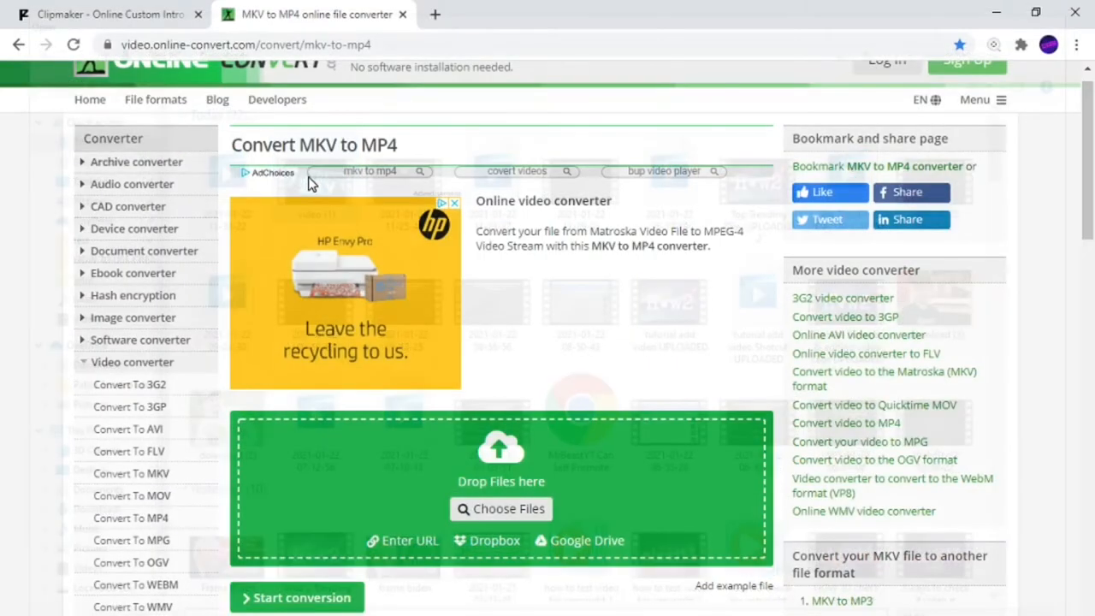
Step: Upload video (1).mkv from the Downloads folder to the converter
click(501, 509)
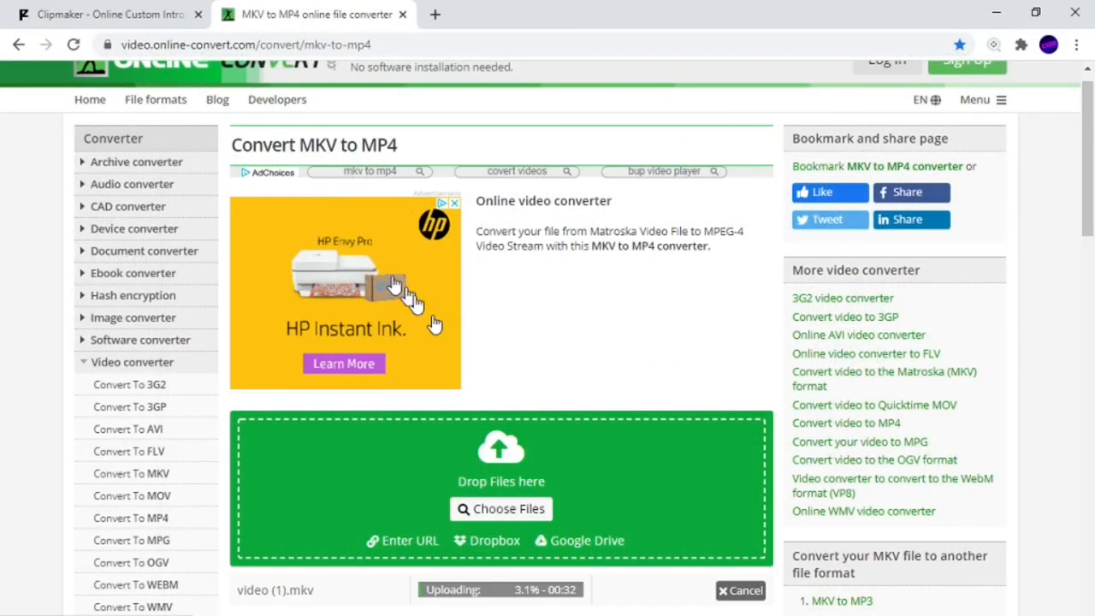
mouse_move(620, 419)
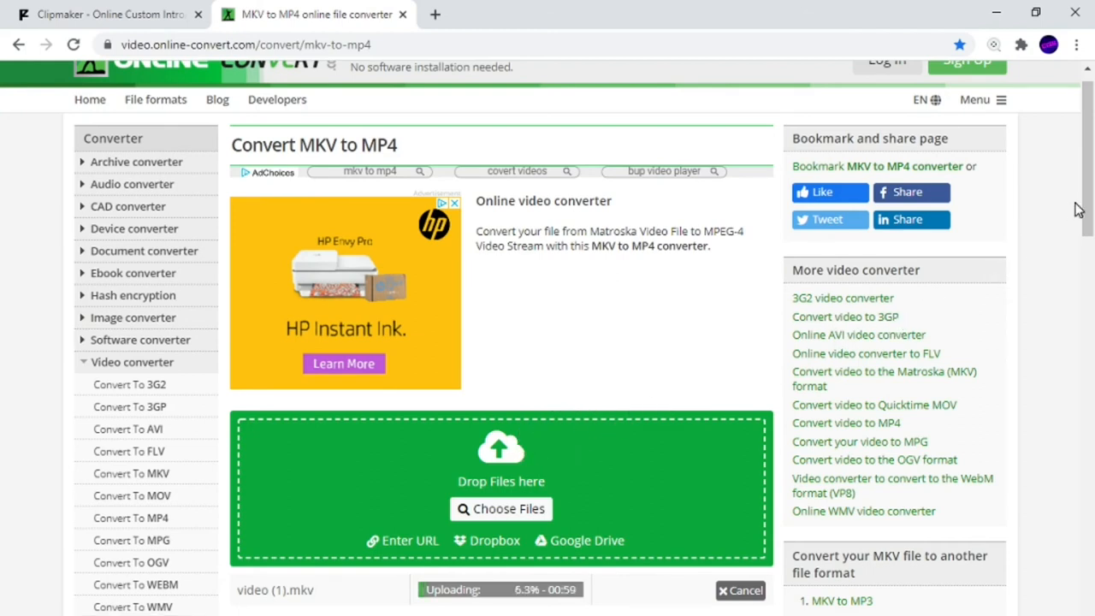
Step: Scroll down to the conversion settings while video (1).mkv keeps uploading
scroll(down, 3)
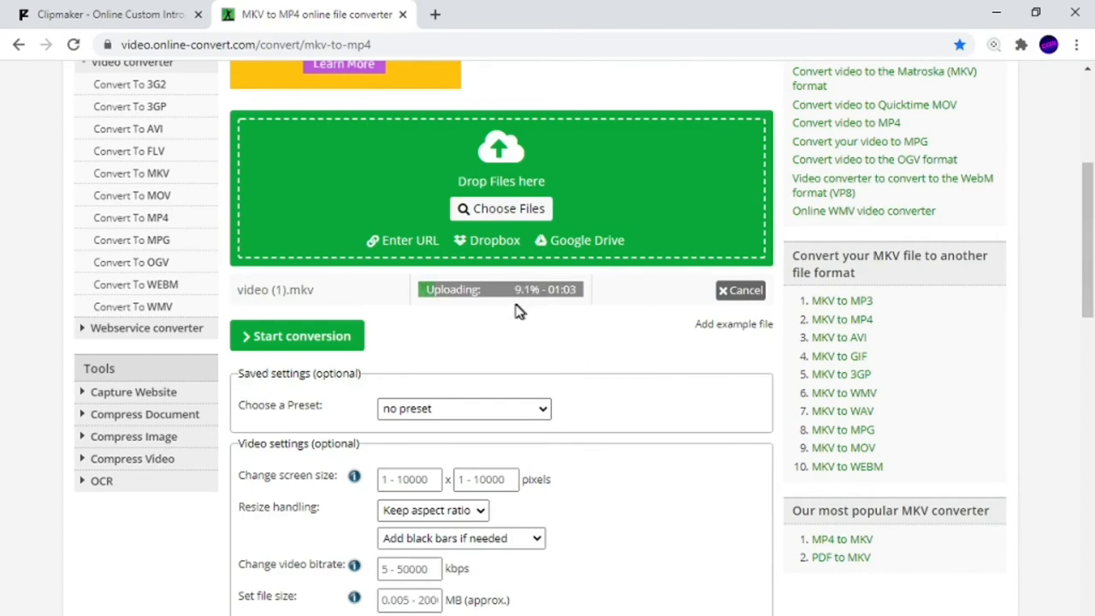
mouse_move(508, 305)
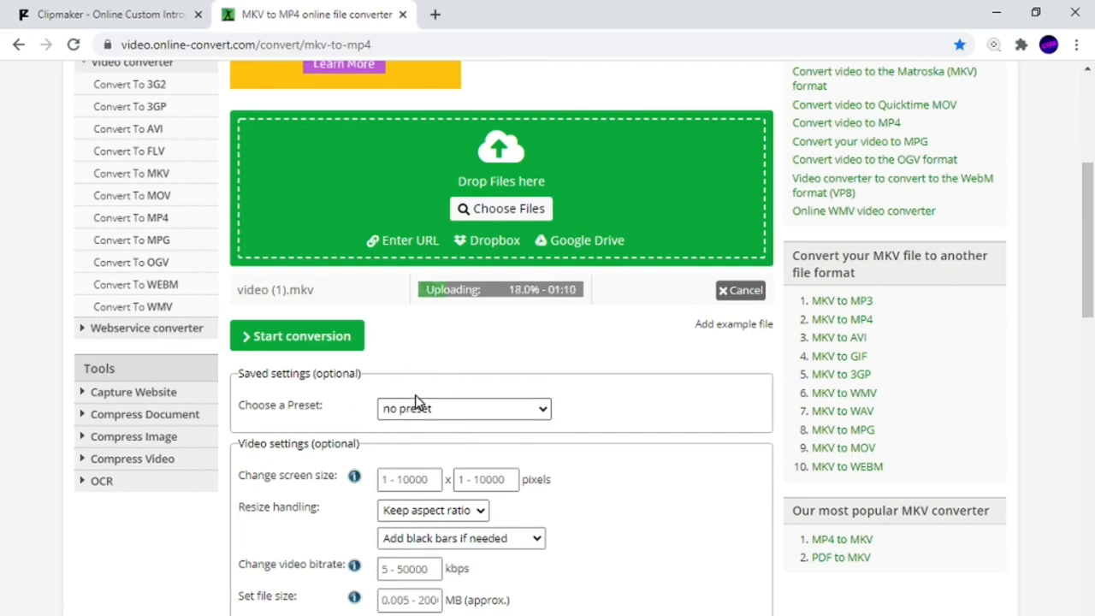
mouse_move(530, 322)
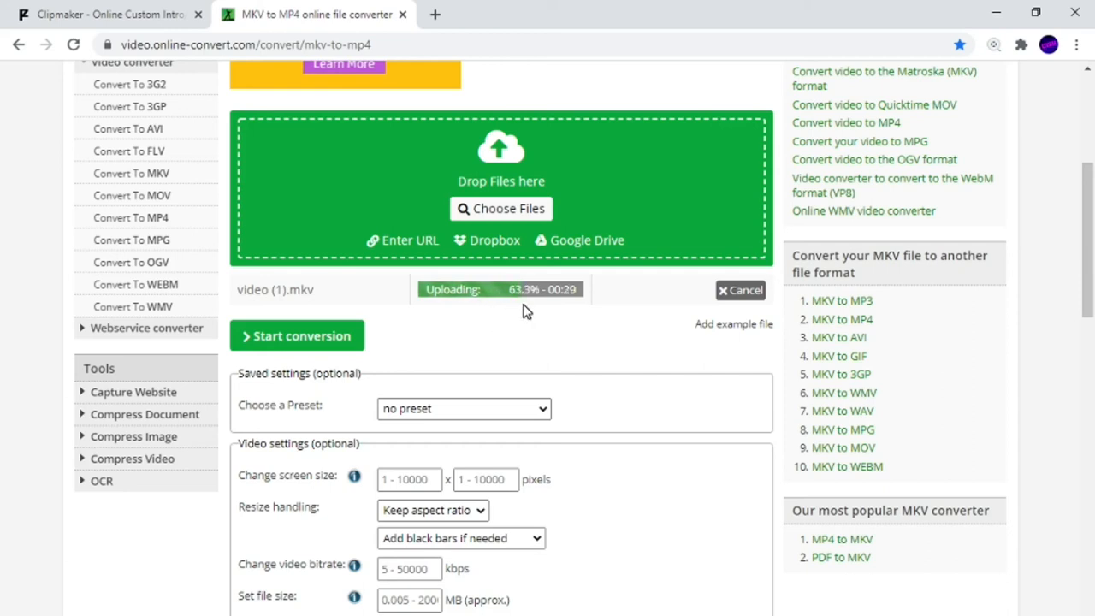
mouse_move(586, 312)
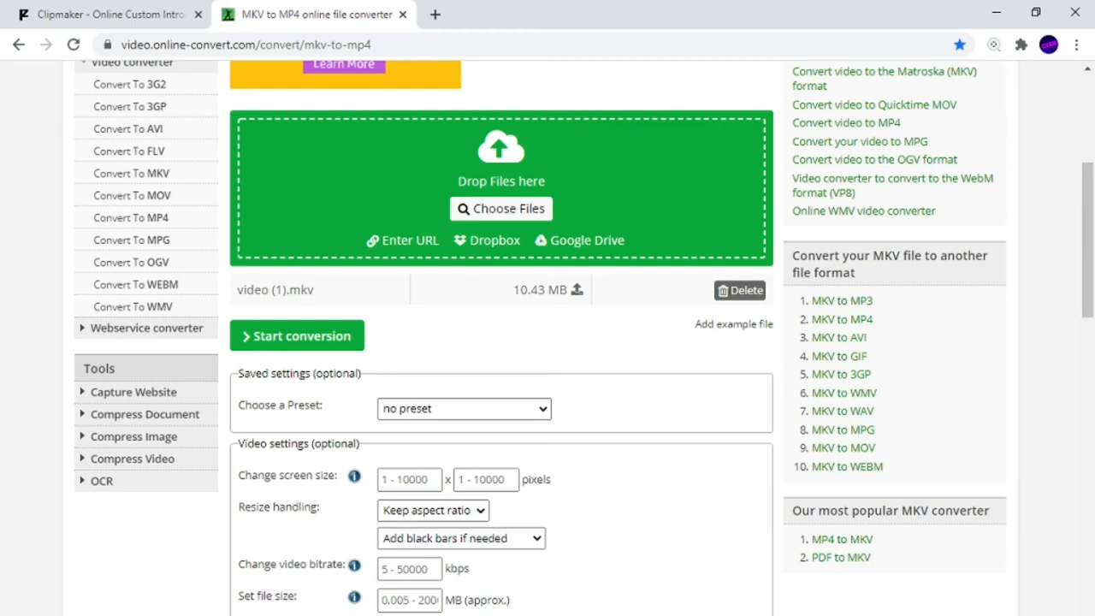
mouse_move(836, 612)
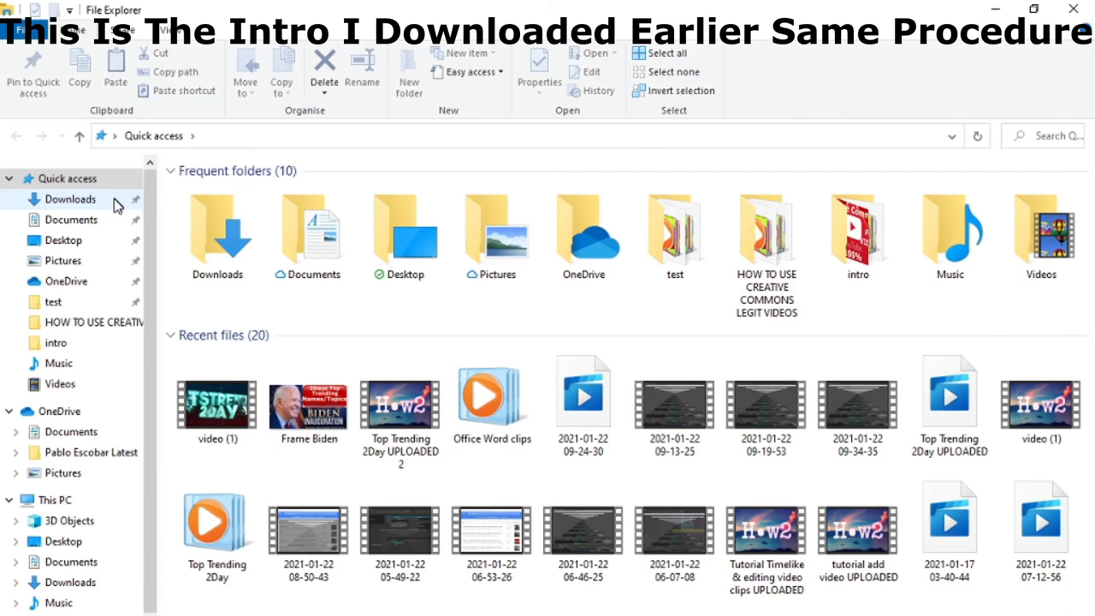
click(70, 199)
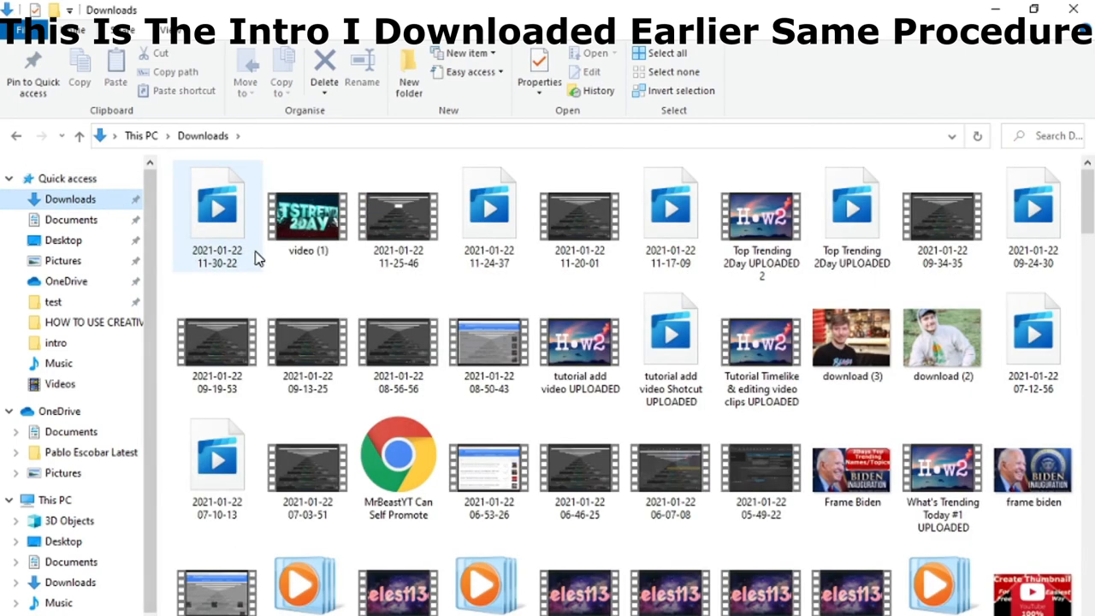
click(307, 210)
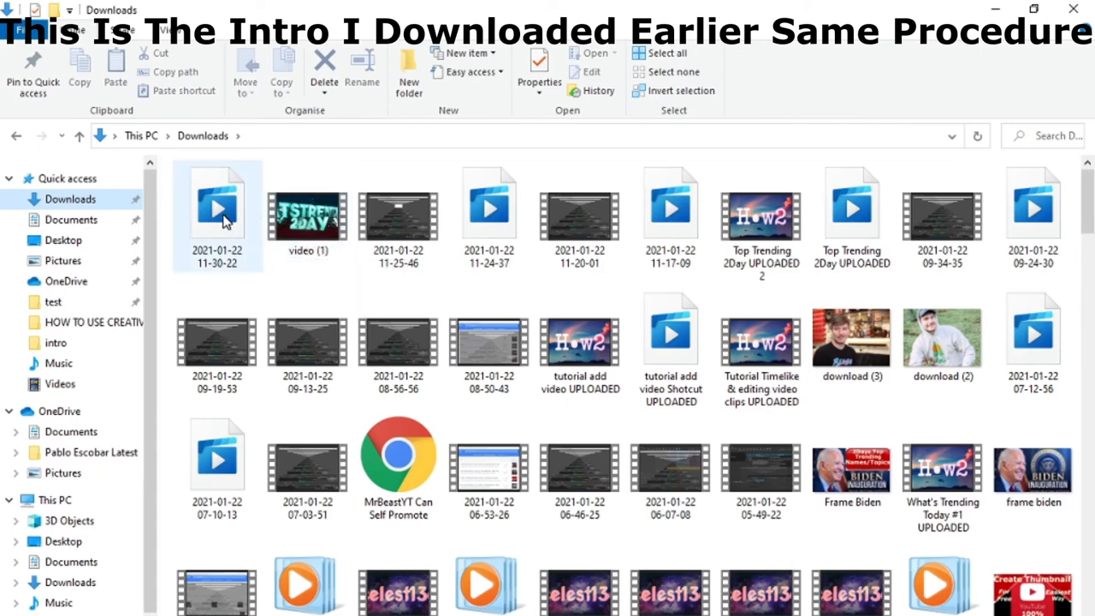
mouse_move(225, 222)
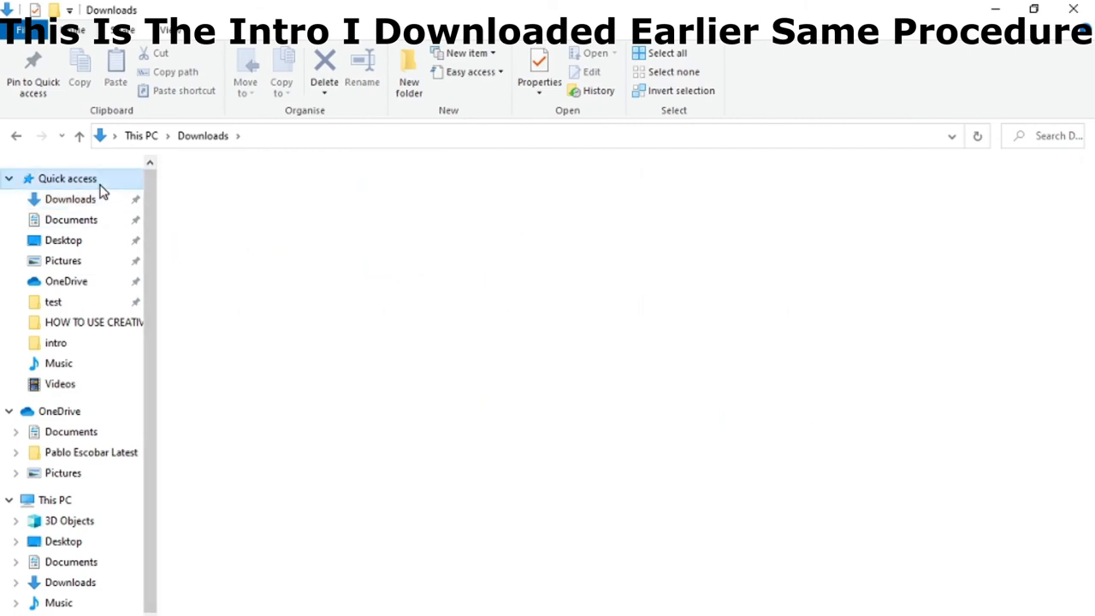
click(66, 178)
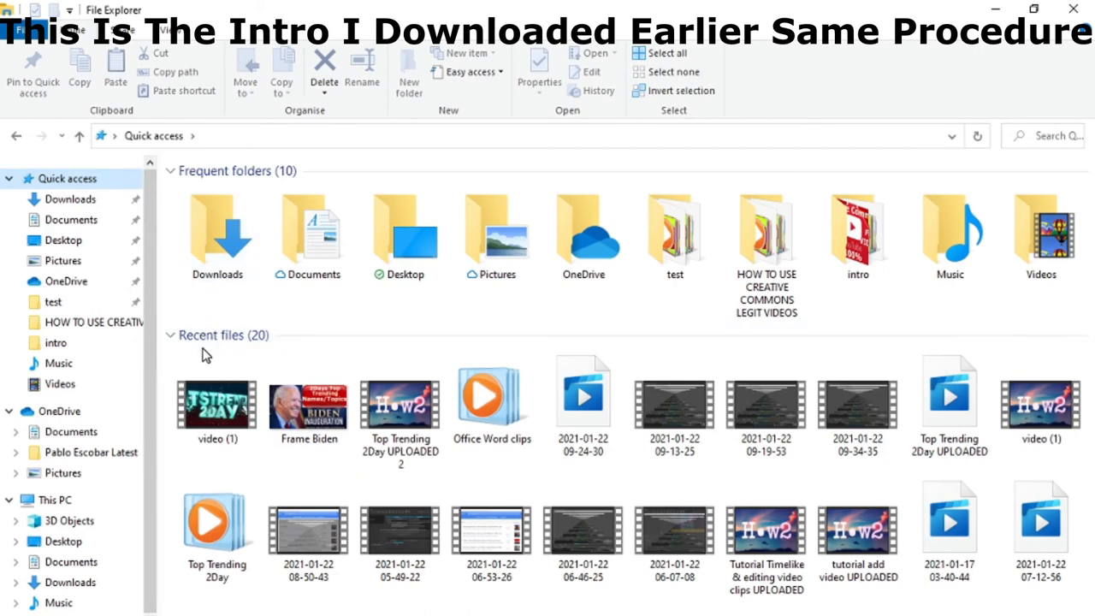
mouse_move(212, 411)
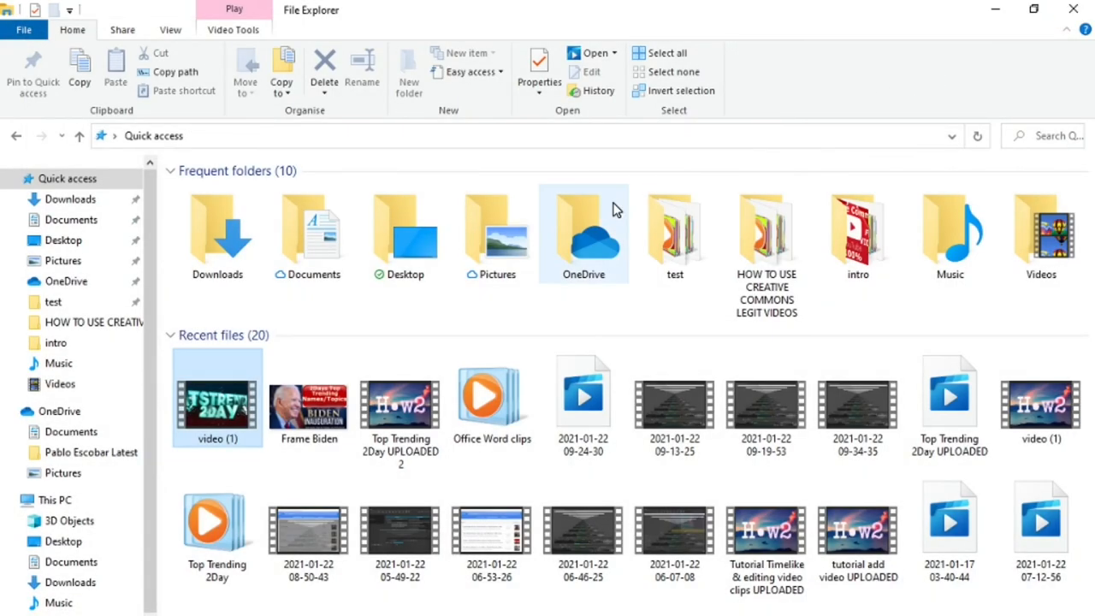
mouse_move(616, 210)
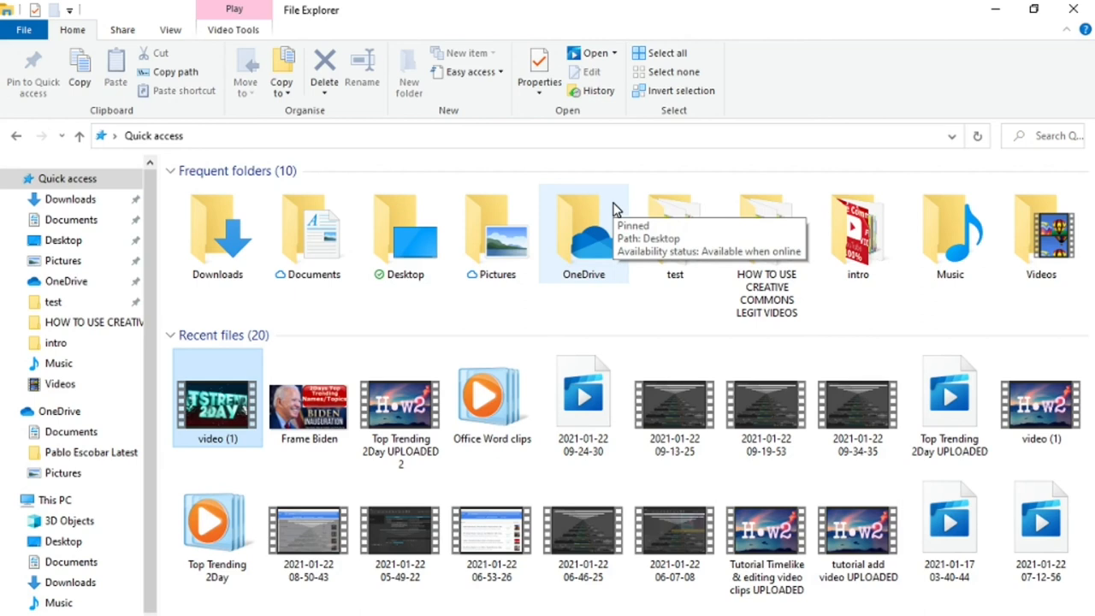
mouse_move(265, 364)
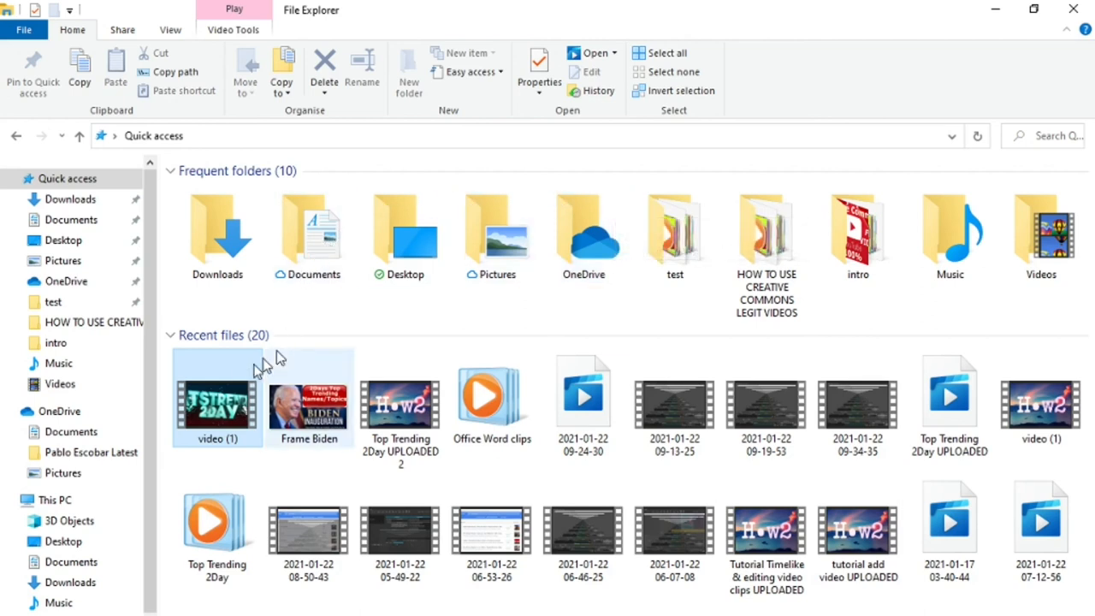
mouse_move(213, 409)
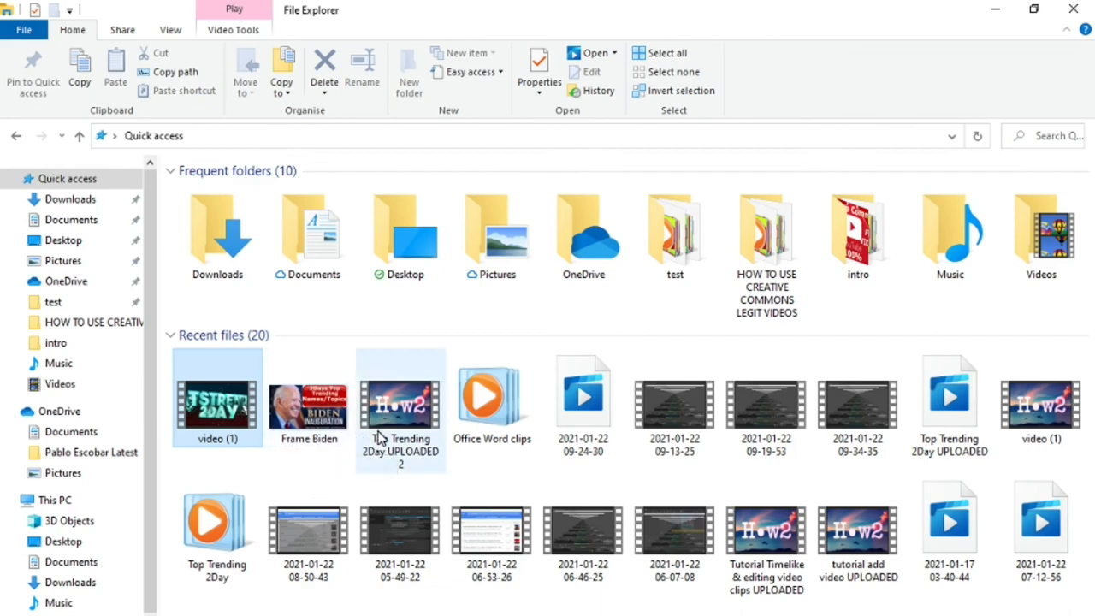
mouse_move(381, 438)
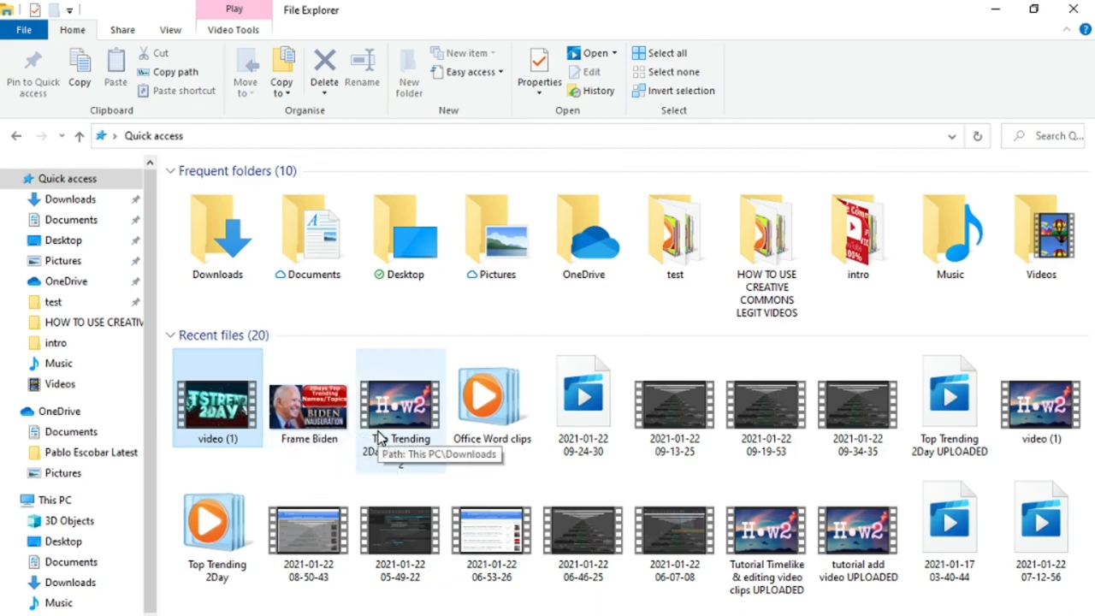